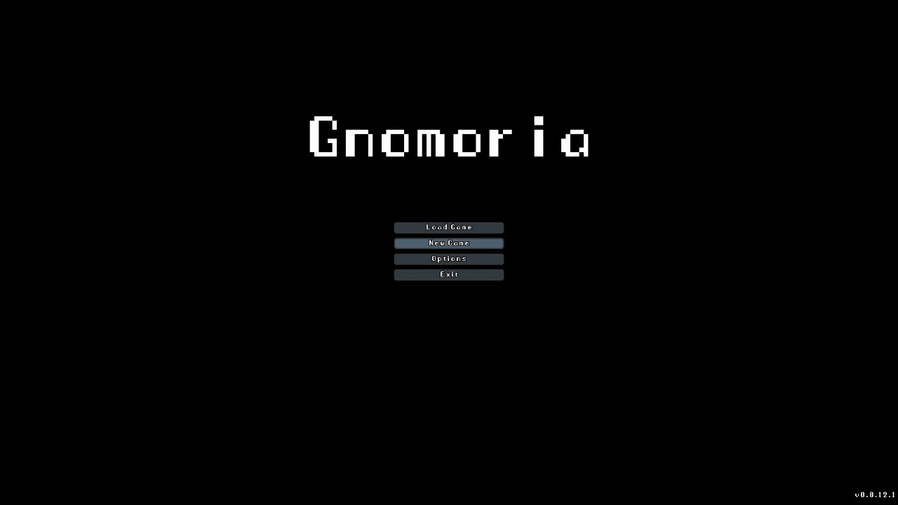
Step: Start a new game and open setup for 'The Sweaty Home' kingdom, standard size, normal mode
{"action": "left_click", "coordinate": [449, 243]}
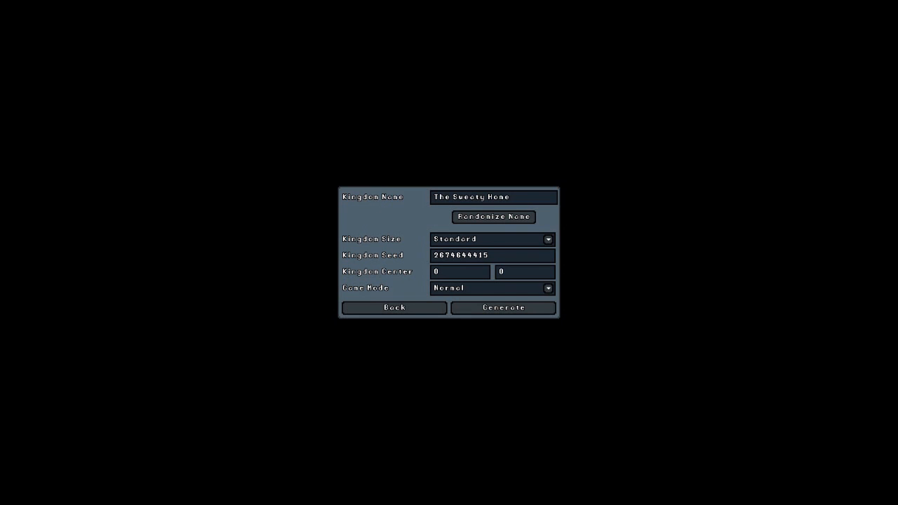
{"action": "left_click", "coordinate": [549, 289]}
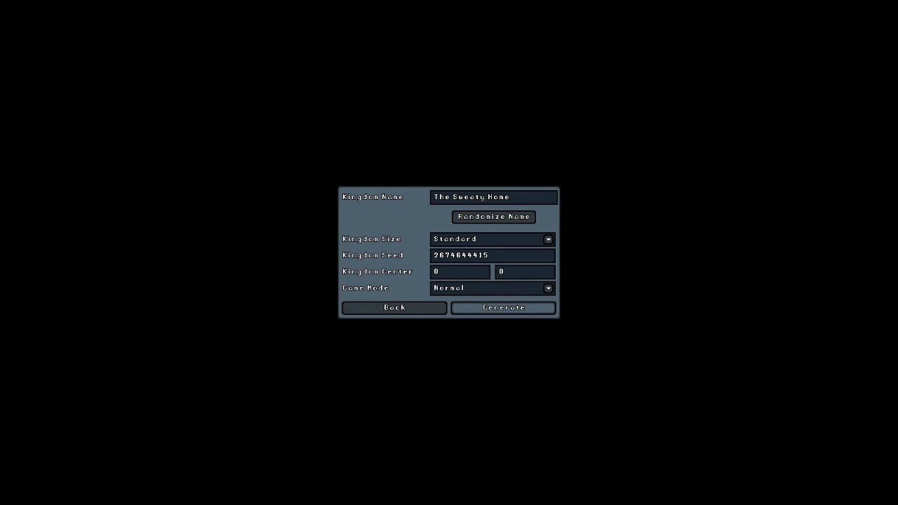
Step: Generate the kingdom world, placing gnomes beside supply crates in a spring forest
{"action": "left_click", "coordinate": [502, 307]}
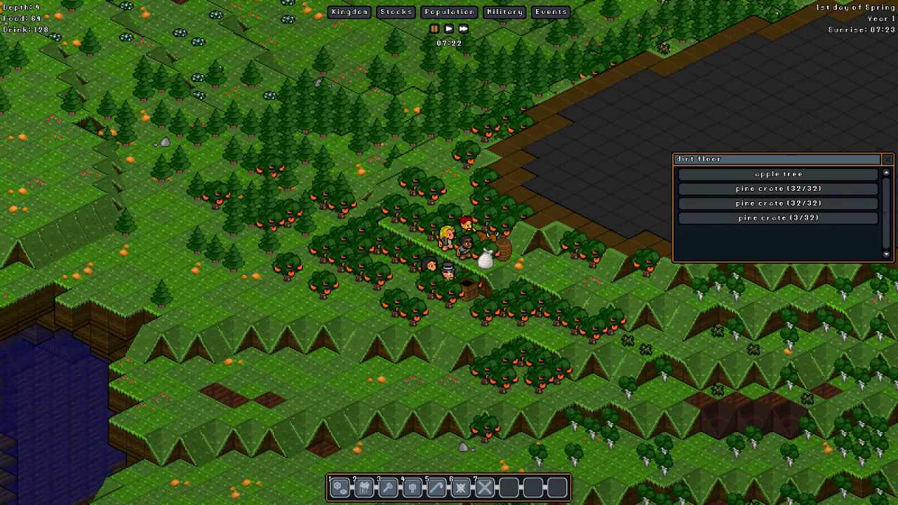
Step: Inspect a full pine crate's contents, finding wheat bread loaves, then return to the item list
{"action": "left_click", "coordinate": [777, 189]}
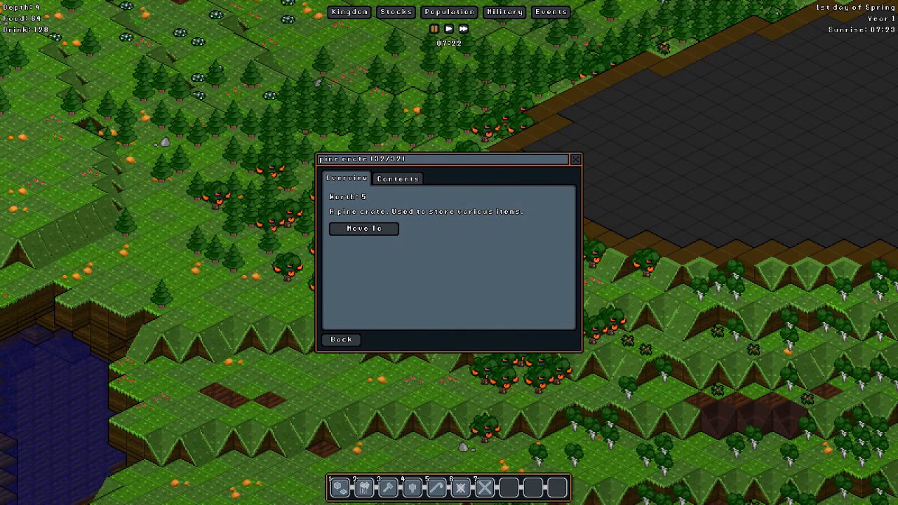
{"action": "left_click", "coordinate": [397, 178]}
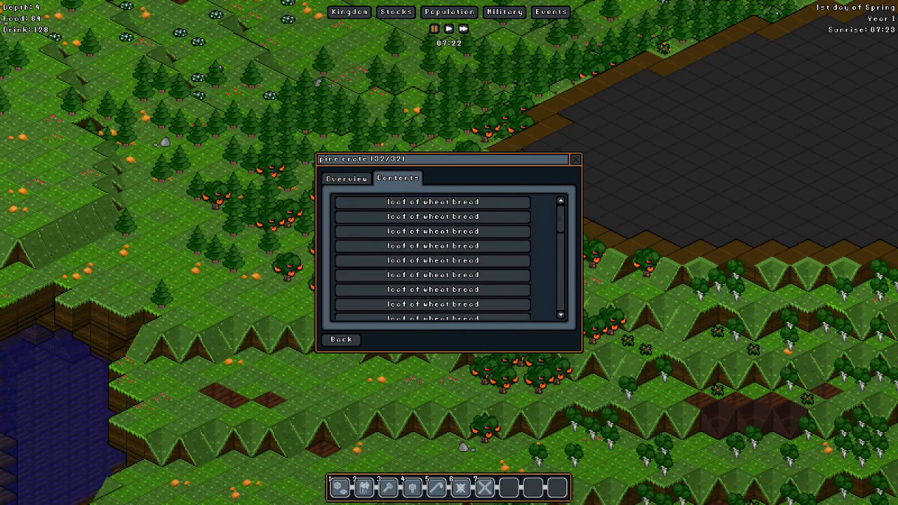
{"action": "left_click", "coordinate": [433, 246]}
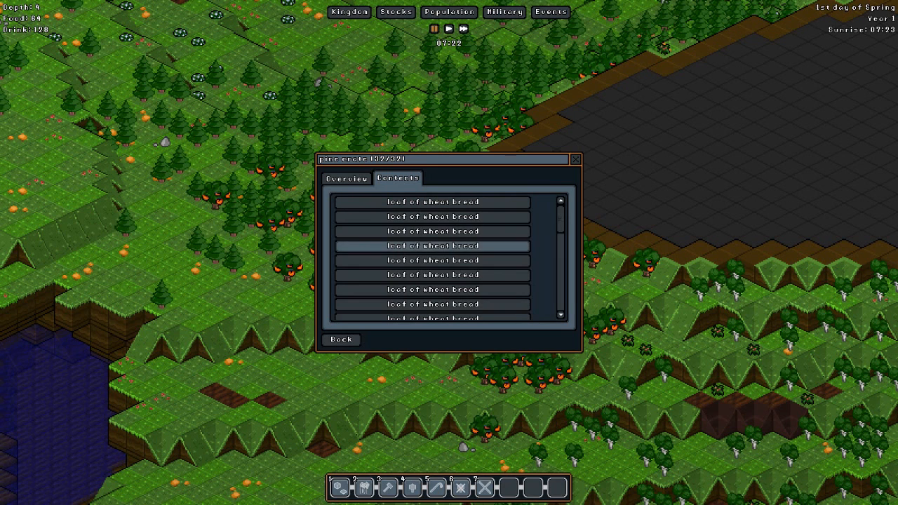
{"action": "scroll", "scroll_direction": "down", "scroll_amount": 3}
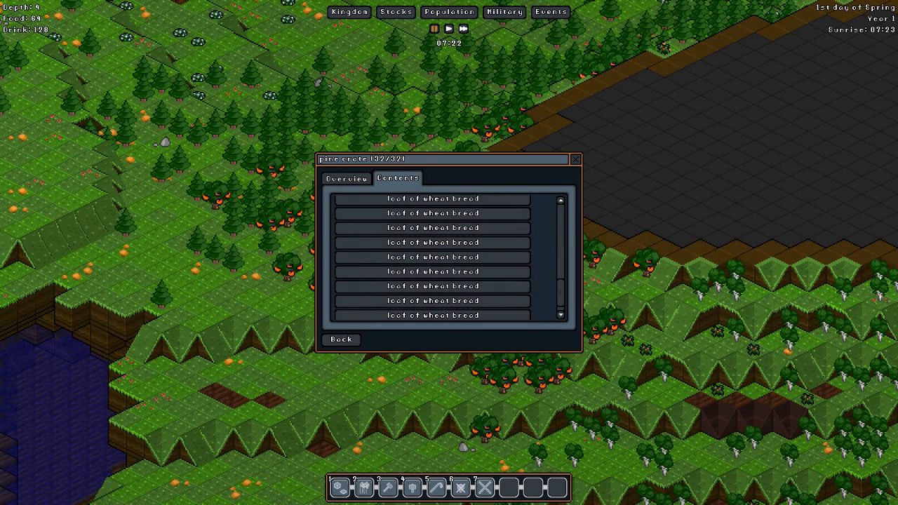
{"action": "left_click", "coordinate": [340, 340]}
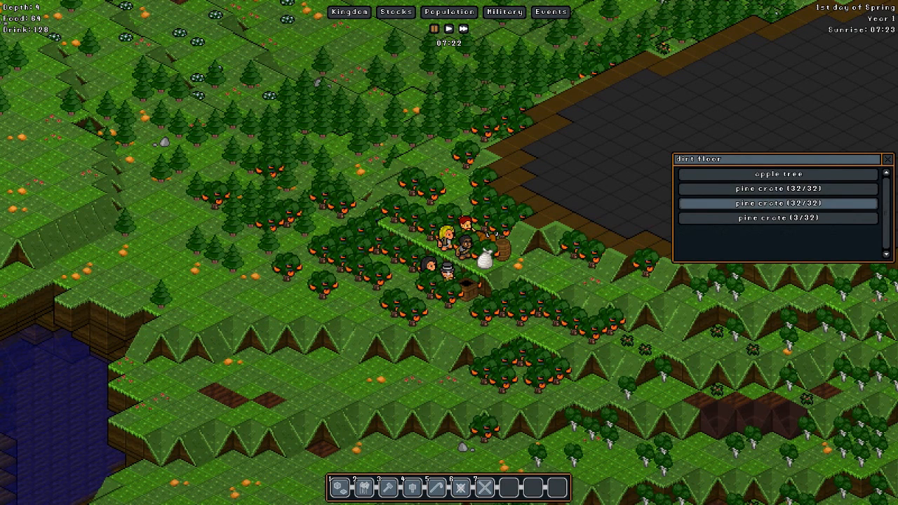
Step: View the small 3/32 pine crate's contents: copper sword, breastplate and helmet
{"action": "left_click", "coordinate": [777, 202]}
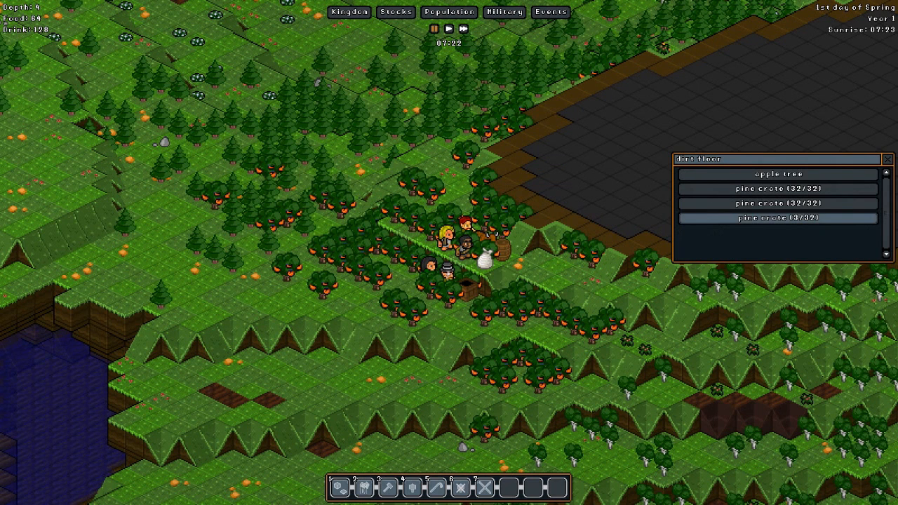
{"action": "left_click", "coordinate": [777, 218]}
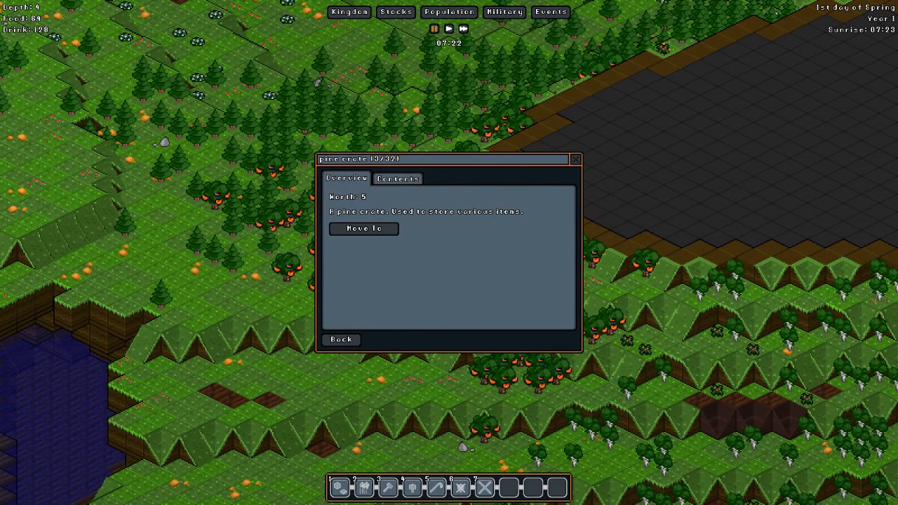
{"action": "left_click", "coordinate": [397, 179]}
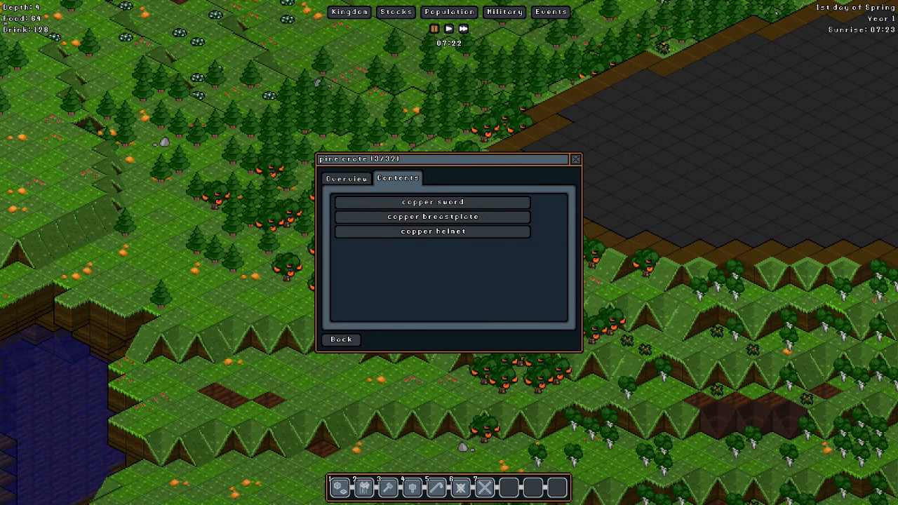
Step: Close the pine crate details window to see the gnomes and supplies on the map
{"action": "left_click", "coordinate": [574, 159]}
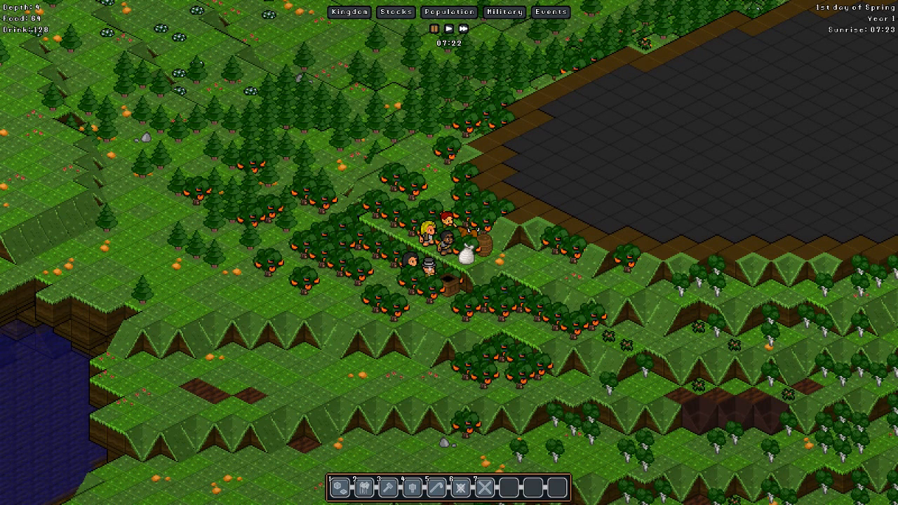
{"action": "mouse_move", "coordinate": [448, 13]}
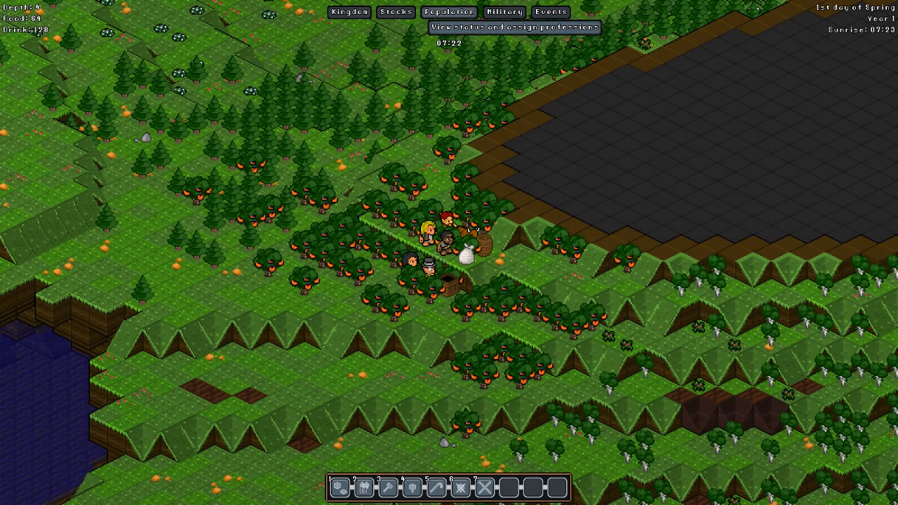
Step: Open the Population overview listing nine idle gnomes and their skill counts
{"action": "left_click", "coordinate": [449, 12]}
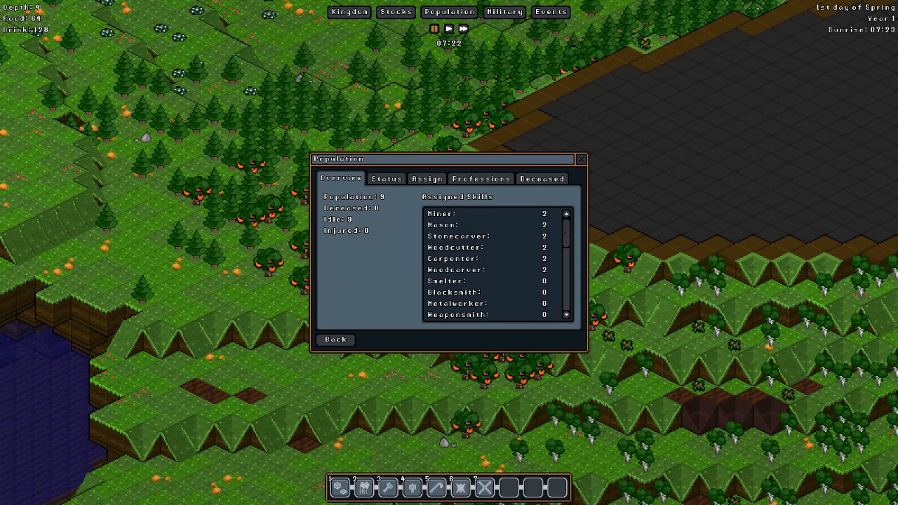
Step: Show gnome statuses, then professions: two miners, woodcutters, farmers, builders, plus one rancher
{"action": "left_click", "coordinate": [386, 178]}
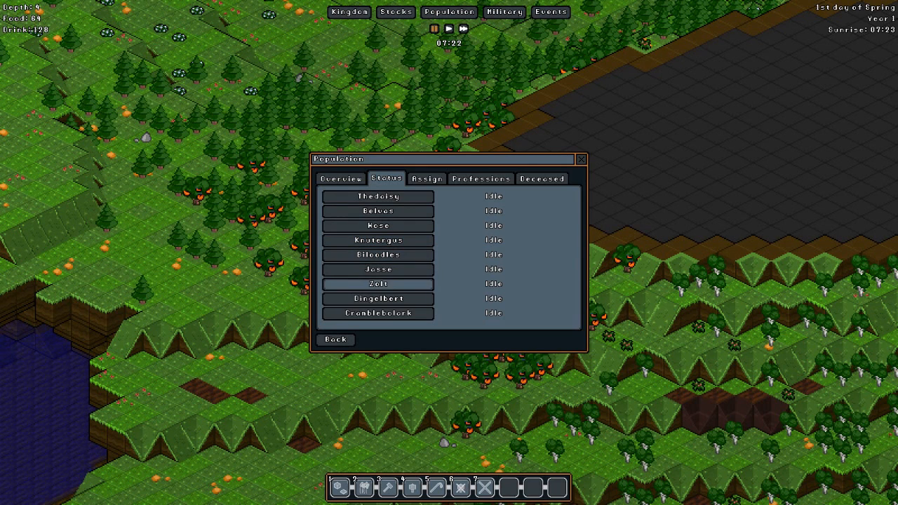
{"action": "left_click", "coordinate": [377, 299]}
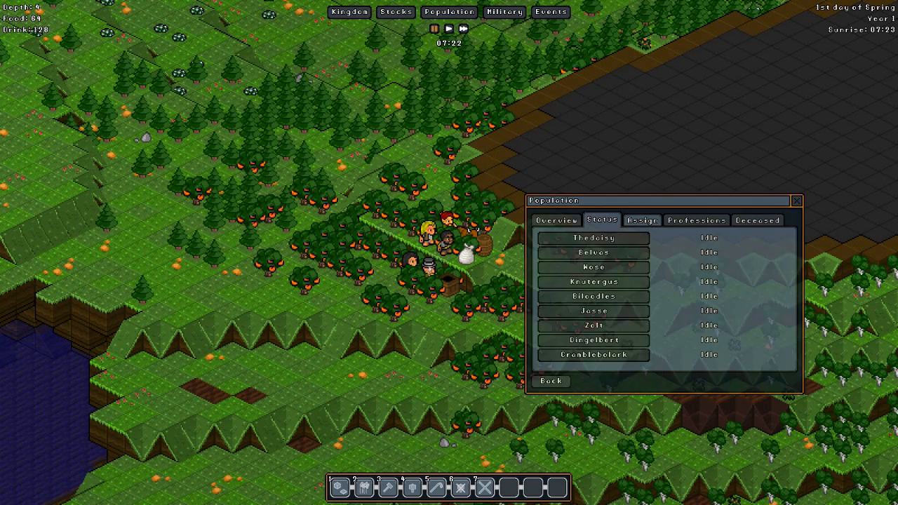
{"action": "left_click", "coordinate": [642, 219]}
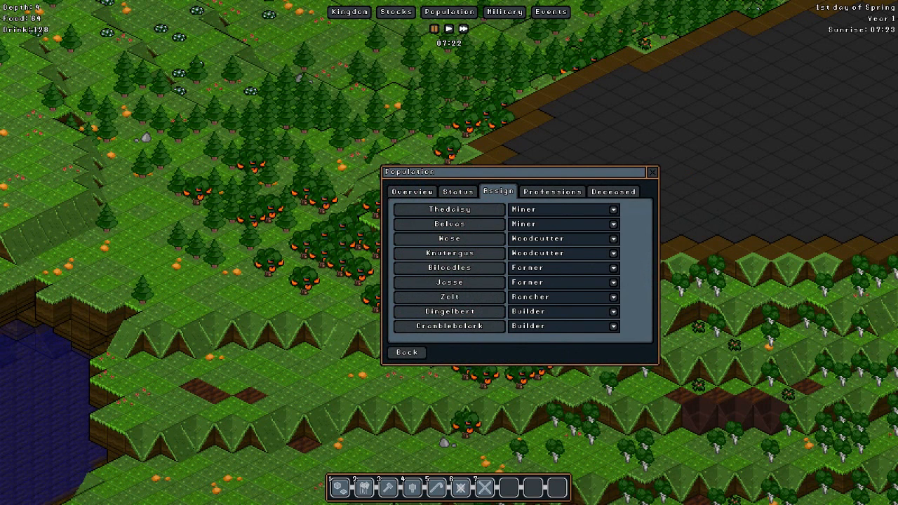
Step: Keep the Rancher assignment unchanged and open the Professions editor's profession list
{"action": "left_click", "coordinate": [458, 191]}
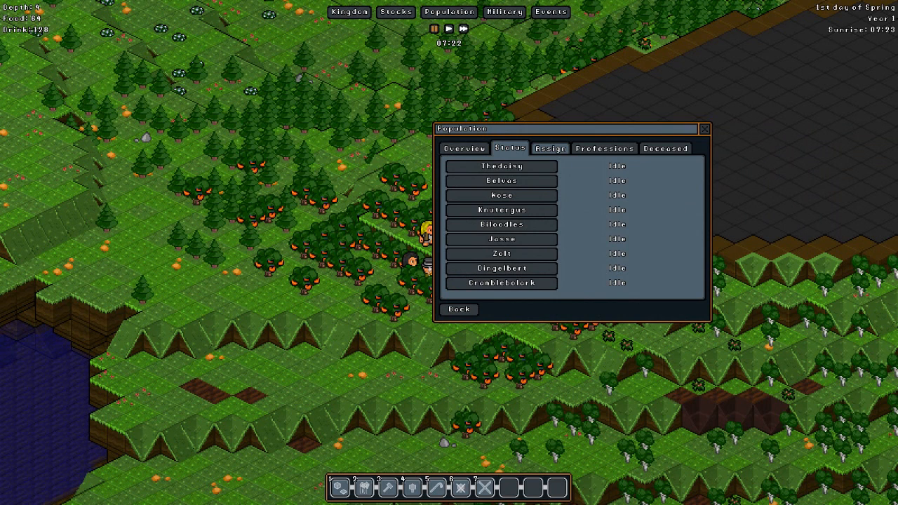
{"action": "left_click", "coordinate": [551, 148]}
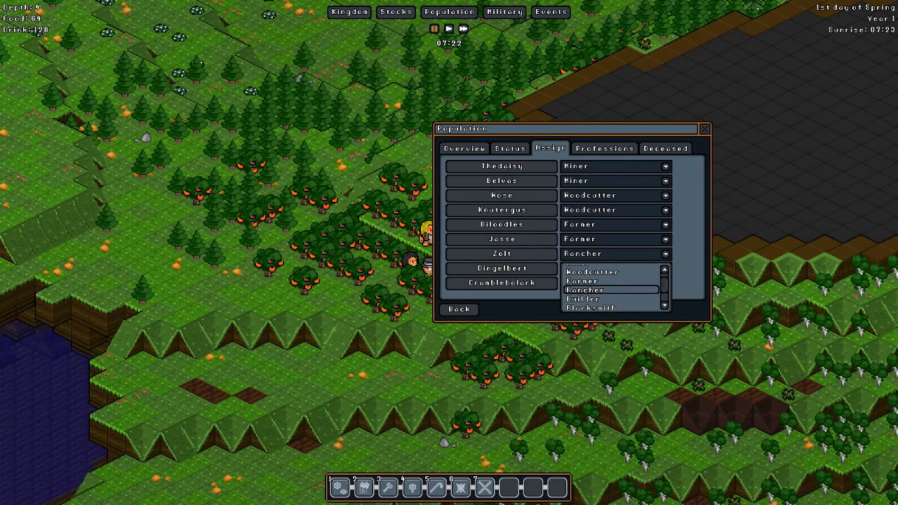
{"action": "scroll", "scroll_direction": "up", "scroll_amount": 3}
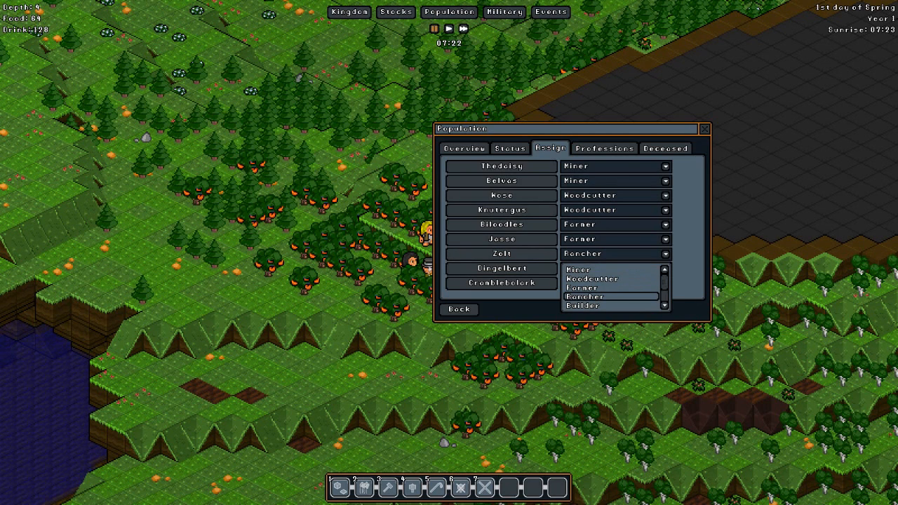
{"action": "left_click", "coordinate": [581, 305]}
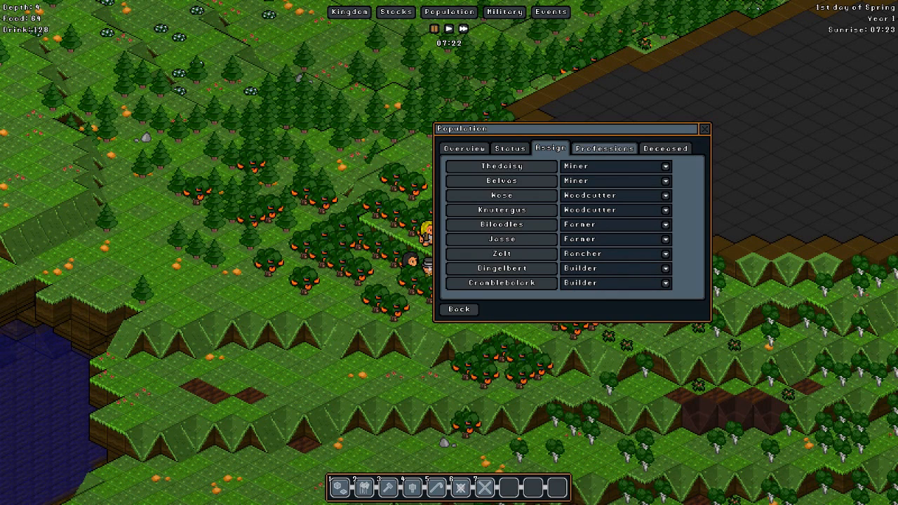
{"action": "left_click", "coordinate": [603, 148]}
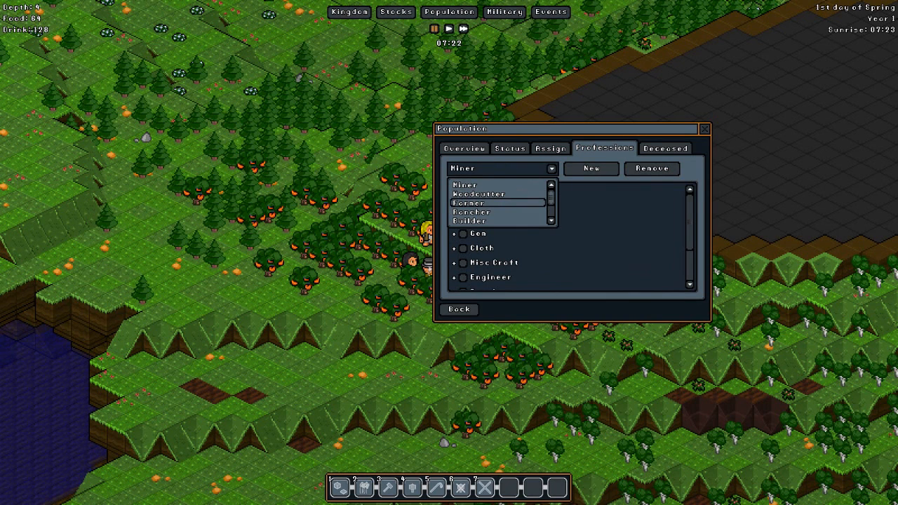
Step: Review gnome statuses and the professions list, then close the Population window
{"action": "left_click", "coordinate": [479, 193]}
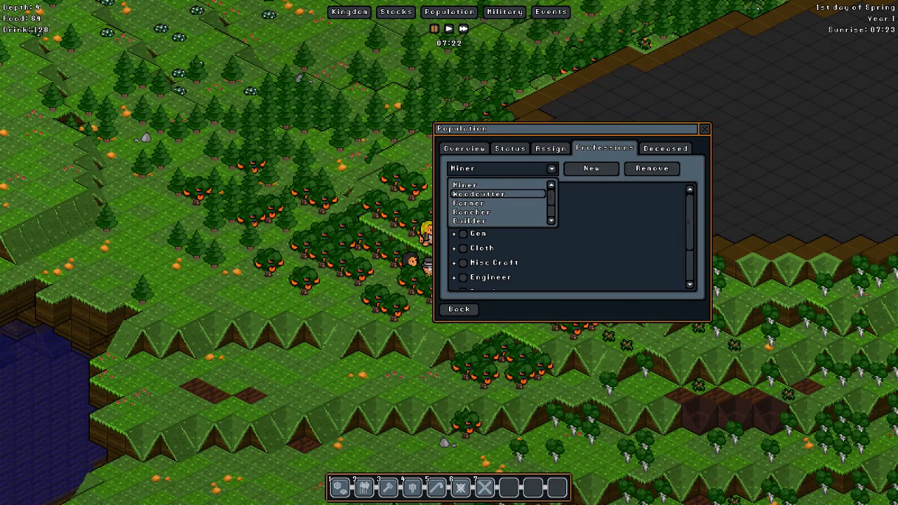
{"action": "left_click", "coordinate": [510, 148]}
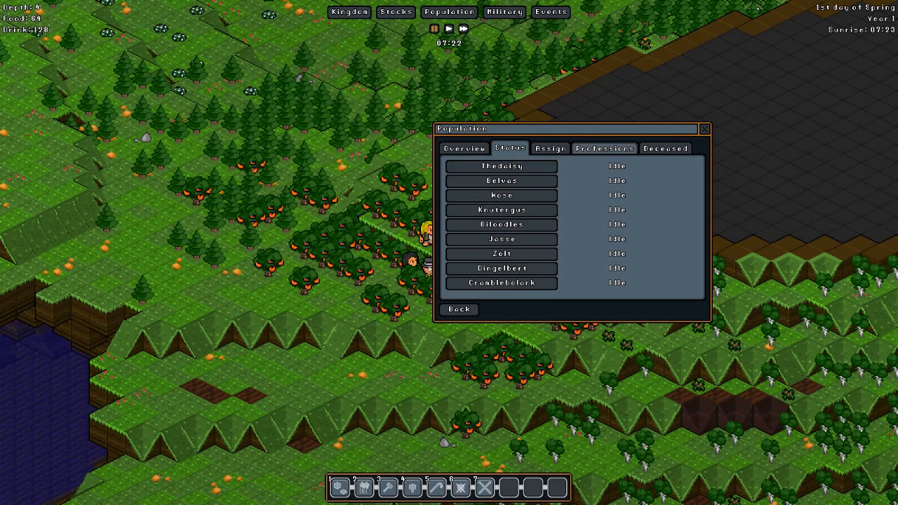
{"action": "left_click", "coordinate": [603, 148]}
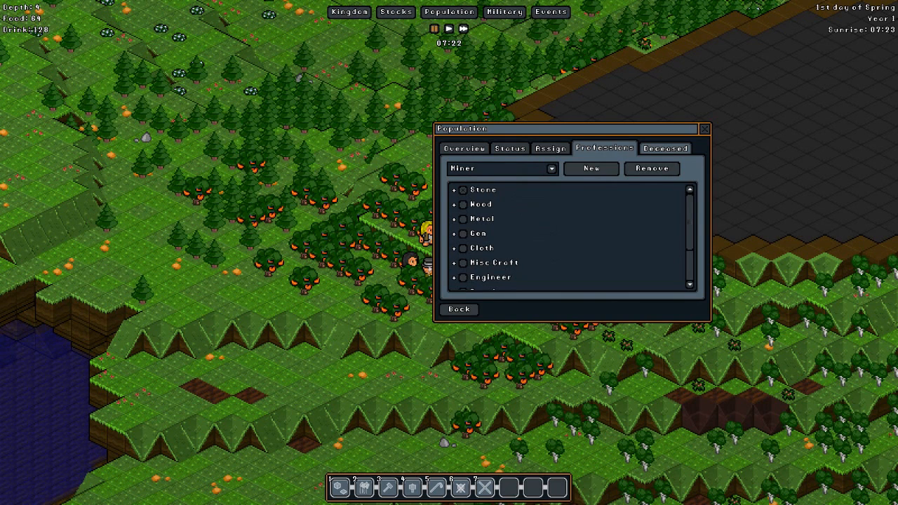
{"action": "left_click", "coordinate": [665, 148]}
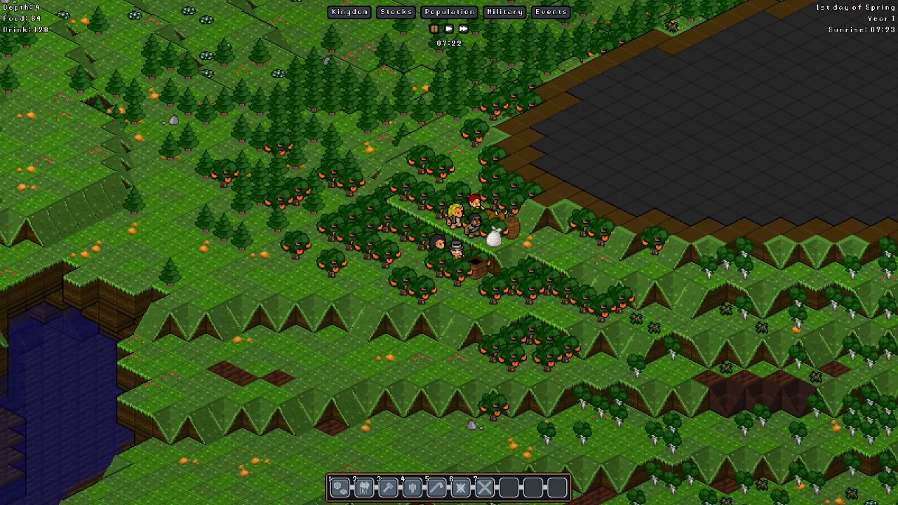
Step: Unpause the game so the gnomes begin spreading out from the crates
{"action": "left_click", "coordinate": [449, 29]}
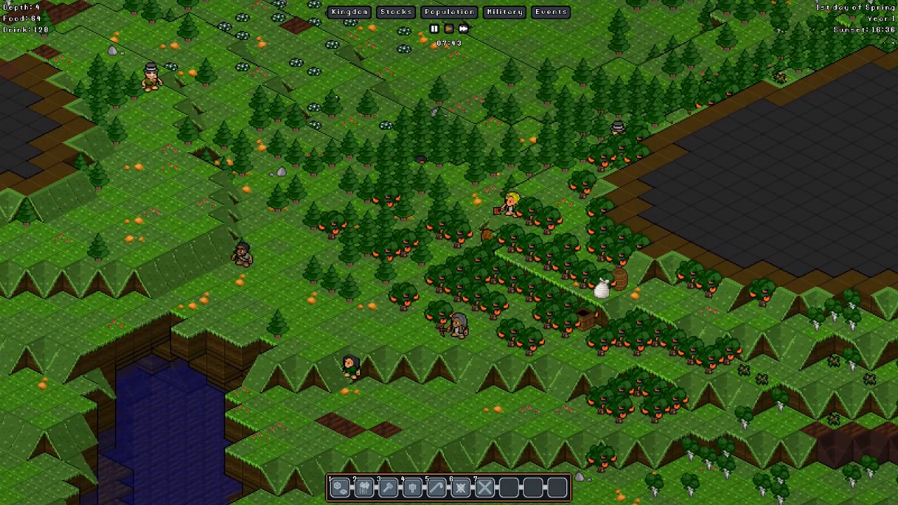
Step: Bring up the map's orders menu listing agriculture options including Fell Trees
{"action": "right_click", "coordinate": [351, 240]}
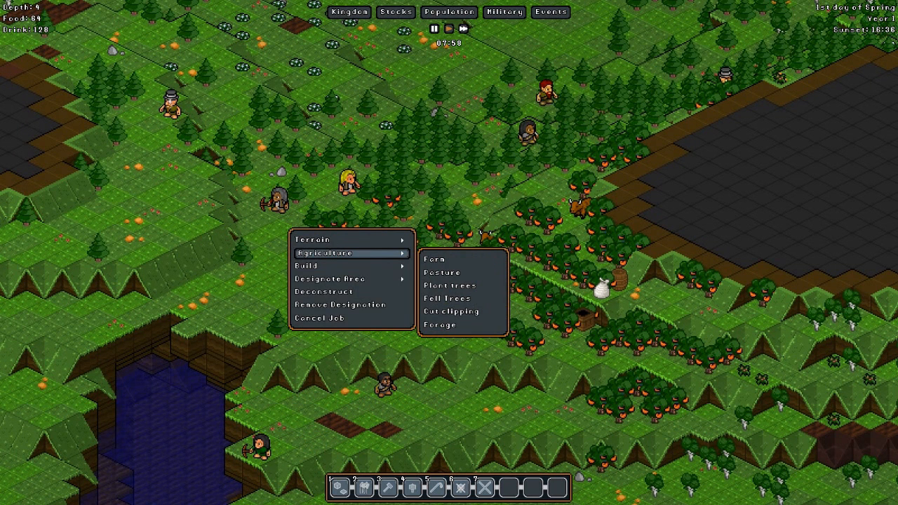
{"action": "mouse_move", "coordinate": [448, 298]}
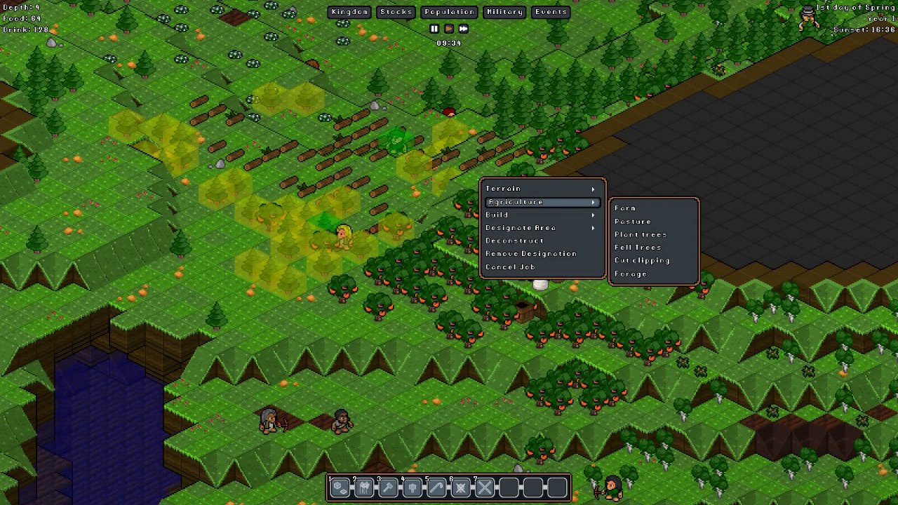
{"action": "mouse_move", "coordinate": [633, 273]}
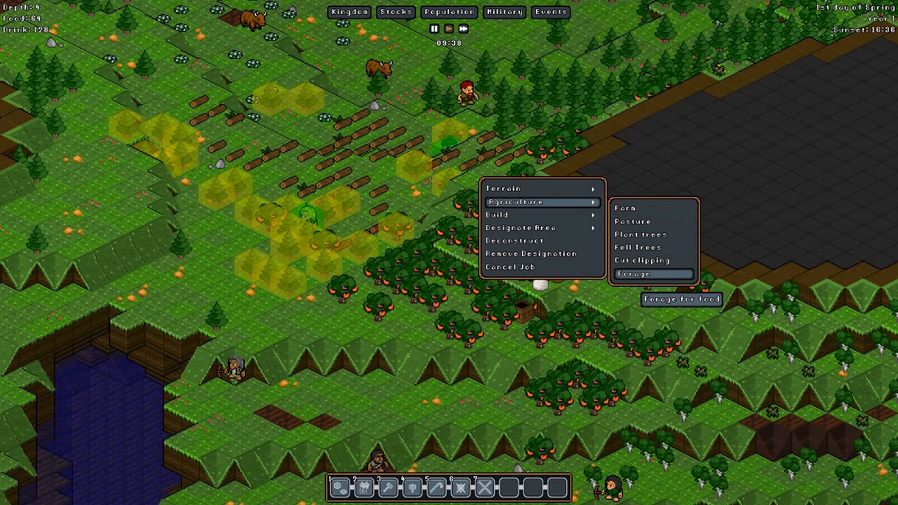
Step: Order gnomes to forage the fruit trees, raising the food count to 102
{"action": "left_click", "coordinate": [635, 275]}
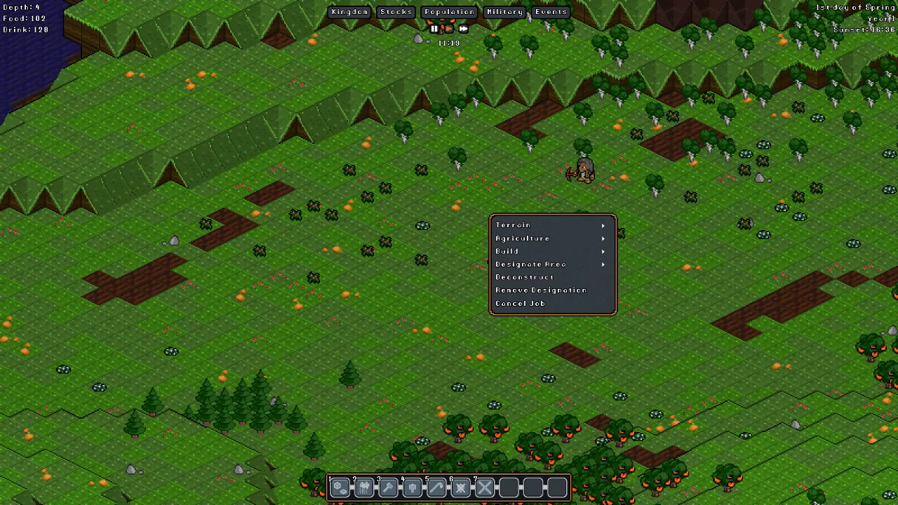
{"action": "left_click", "coordinate": [523, 238]}
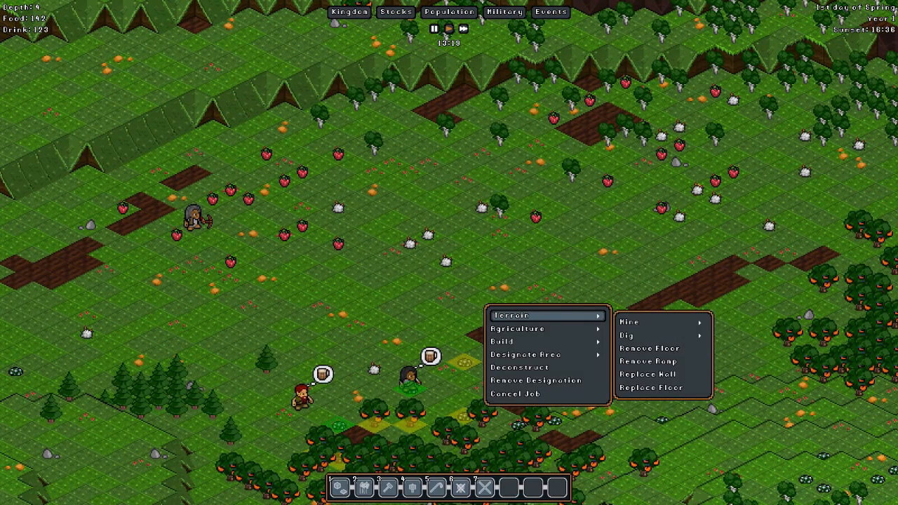
{"action": "mouse_move", "coordinate": [524, 355]}
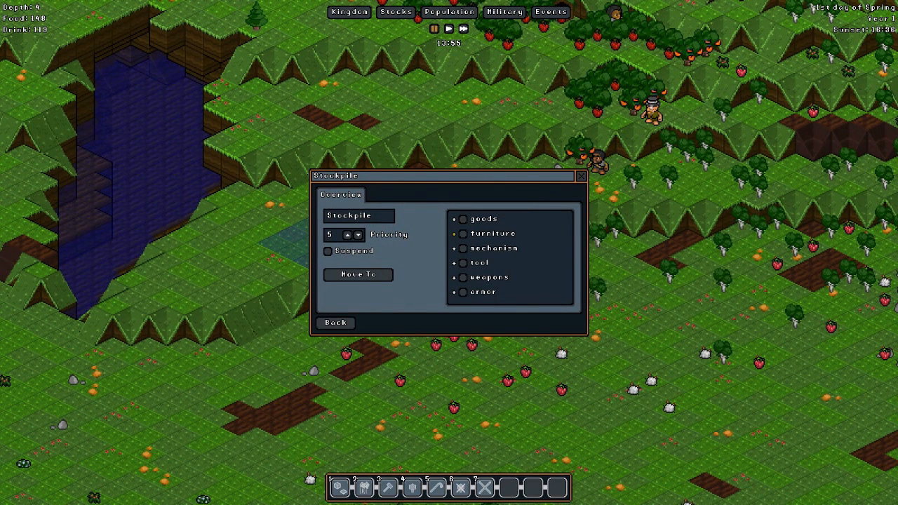
Step: Expand goods and the food category, confirm food is ticked, then collapse it
{"action": "left_click", "coordinate": [455, 219]}
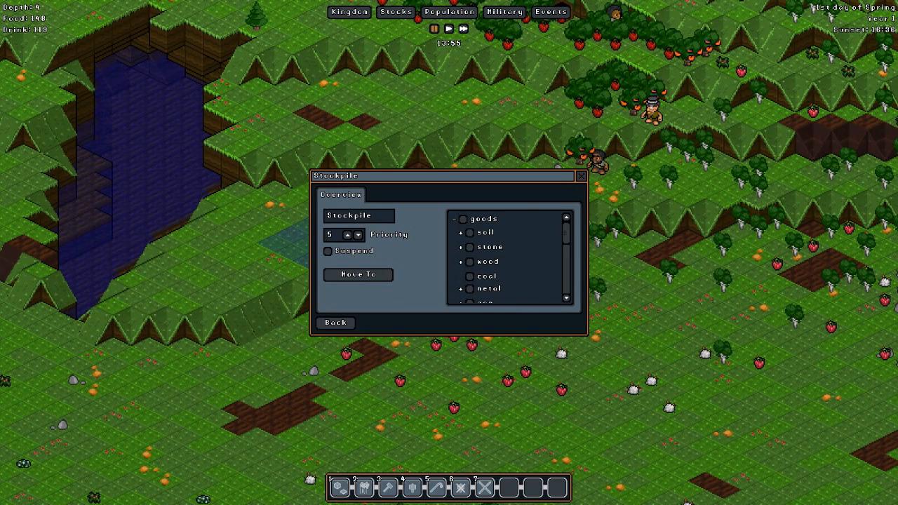
{"action": "scroll", "scroll_direction": "down", "scroll_amount": 3}
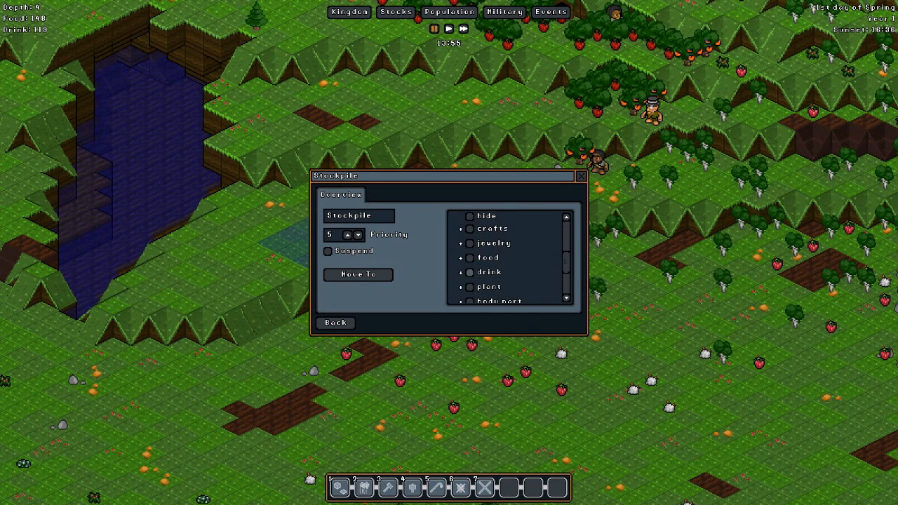
{"action": "left_click", "coordinate": [461, 257]}
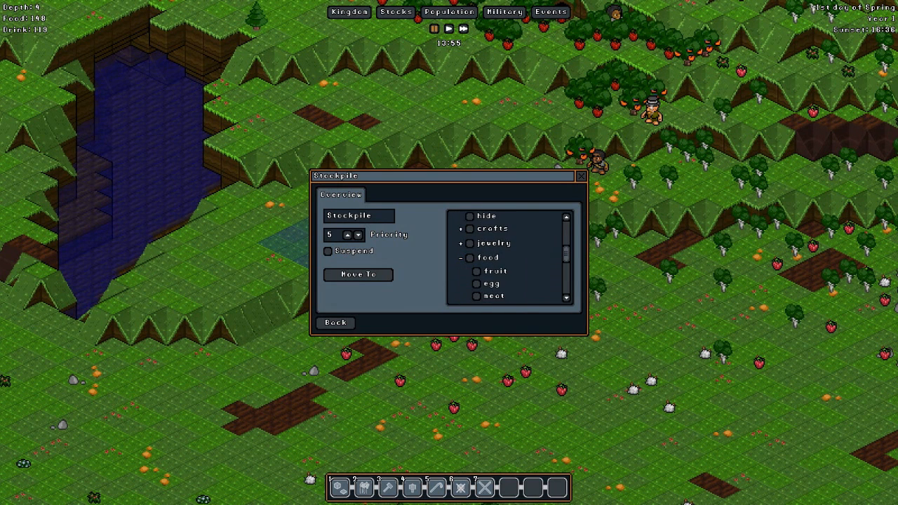
{"action": "scroll", "scroll_direction": "down", "scroll_amount": 3}
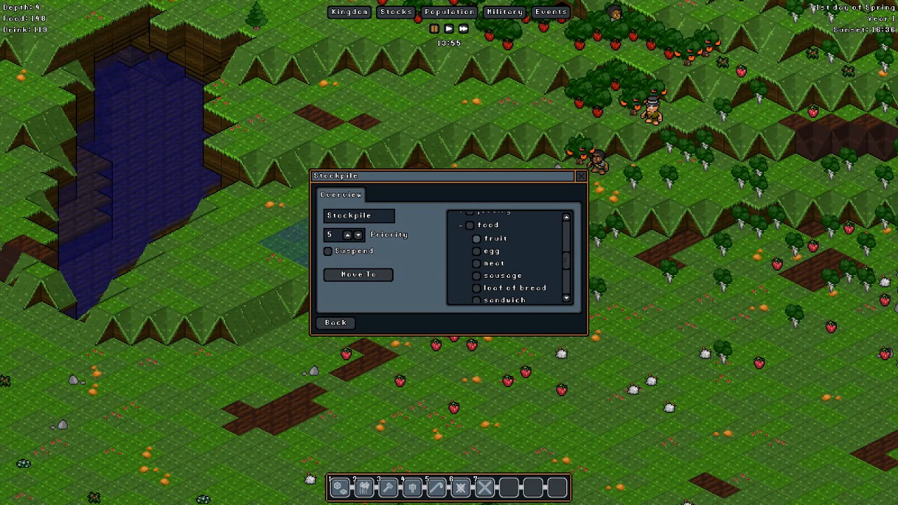
{"action": "left_click", "coordinate": [477, 238]}
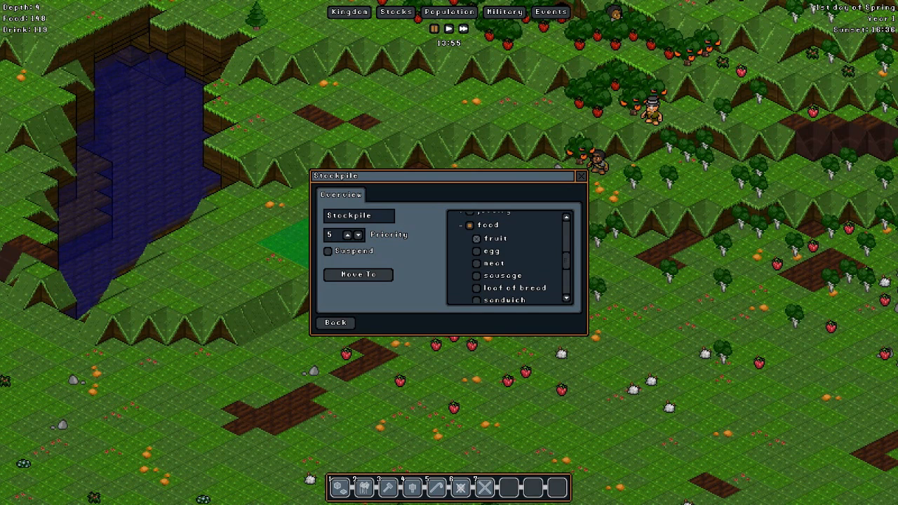
{"action": "left_click", "coordinate": [461, 224]}
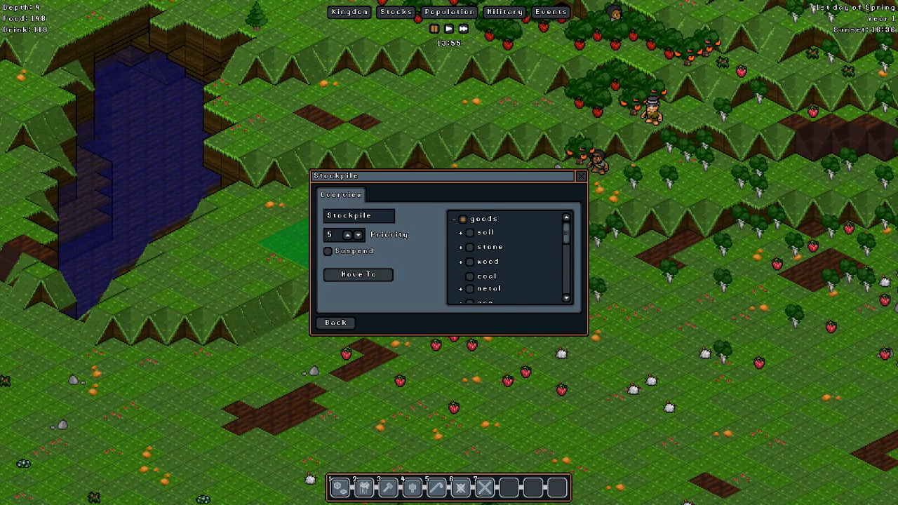
Step: Browse the cloth and plant categories in the stockpile category tree
{"action": "scroll", "scroll_direction": "down", "scroll_amount": 3}
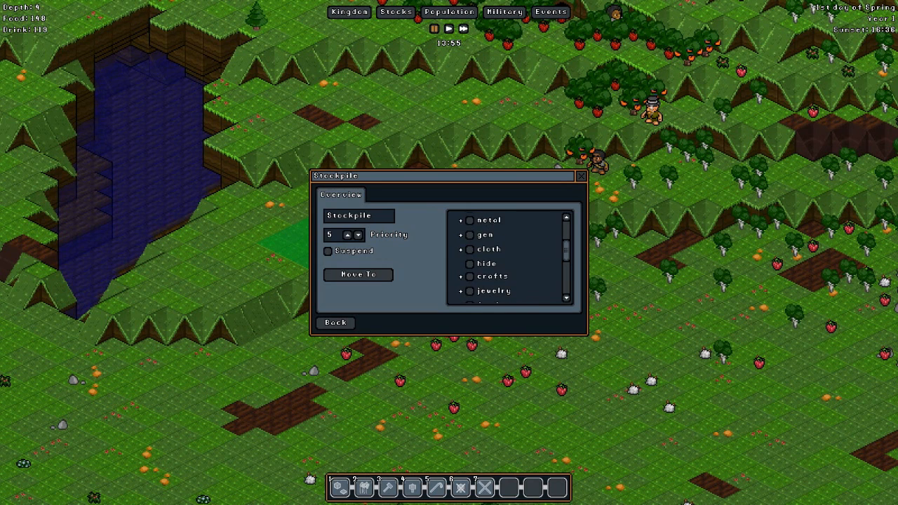
{"action": "left_click", "coordinate": [460, 249]}
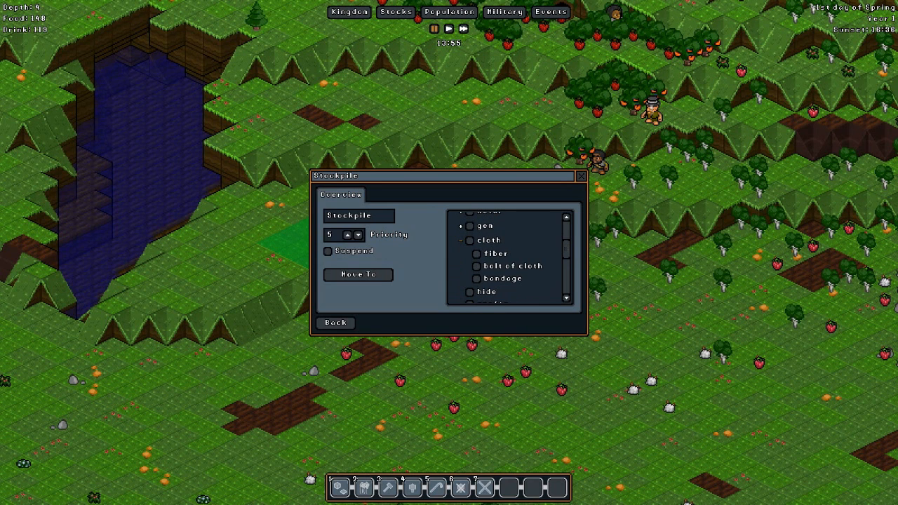
{"action": "left_click", "coordinate": [461, 240]}
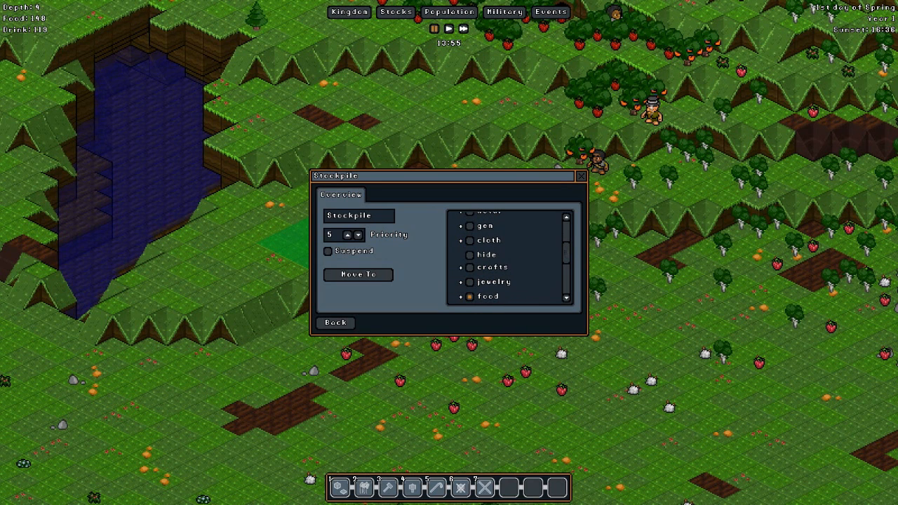
{"action": "scroll", "scroll_direction": "up", "scroll_amount": 3}
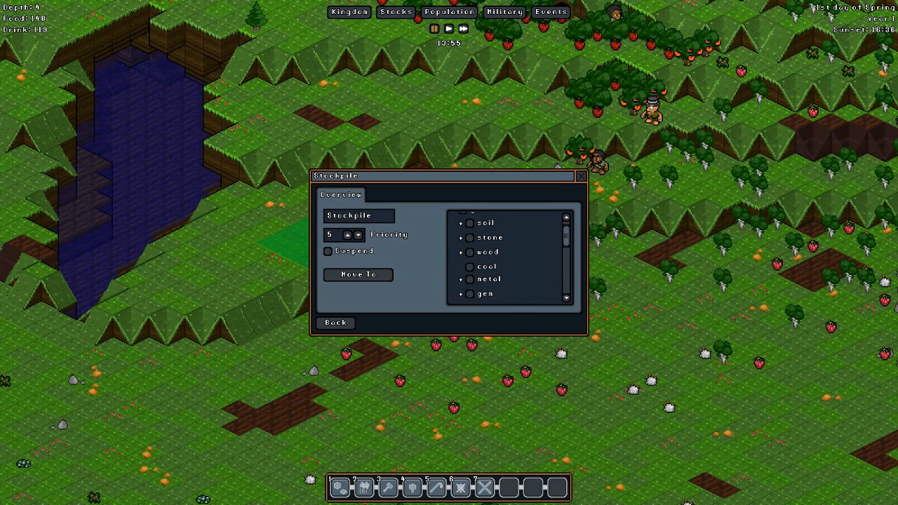
{"action": "scroll", "scroll_direction": "down", "scroll_amount": 3}
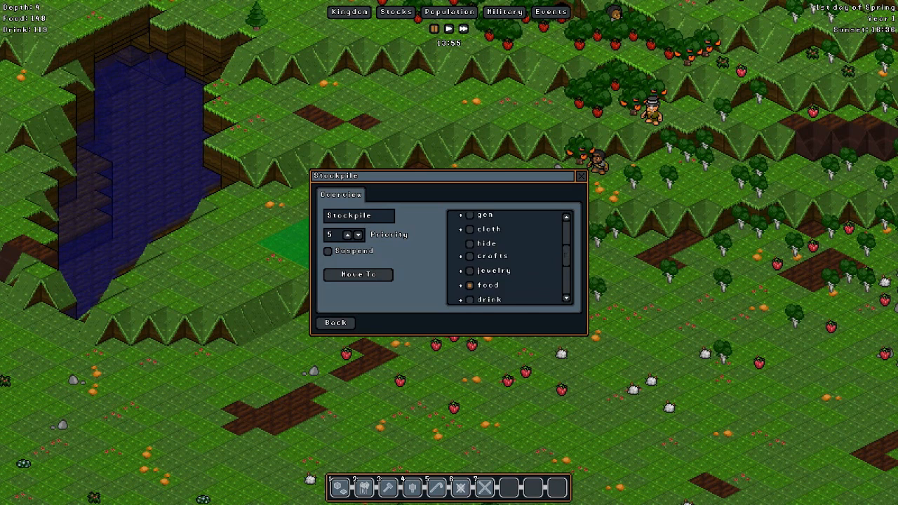
{"action": "scroll", "scroll_direction": "down", "scroll_amount": 3}
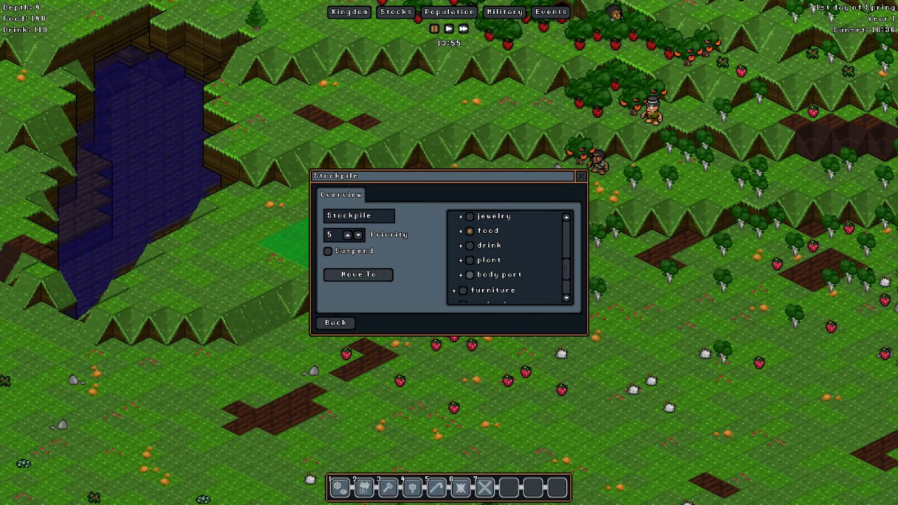
{"action": "left_click", "coordinate": [460, 261]}
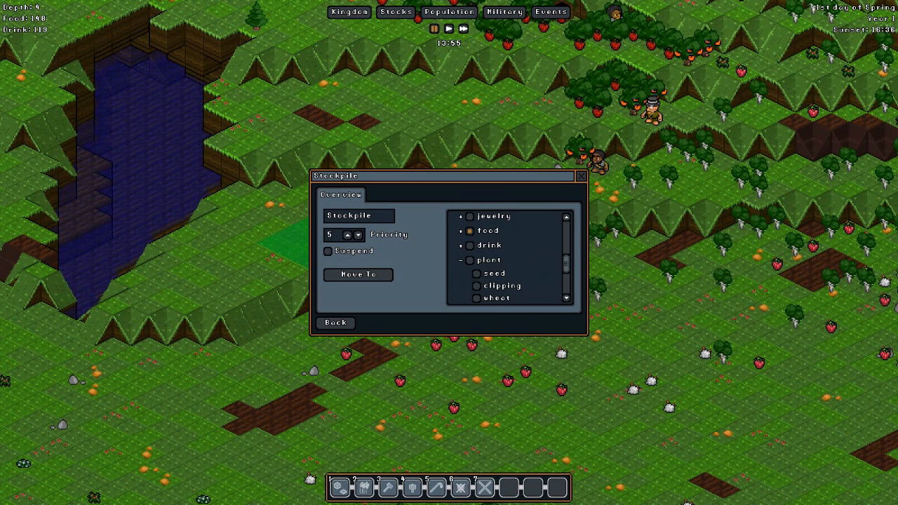
{"action": "scroll", "scroll_direction": "down", "scroll_amount": 3}
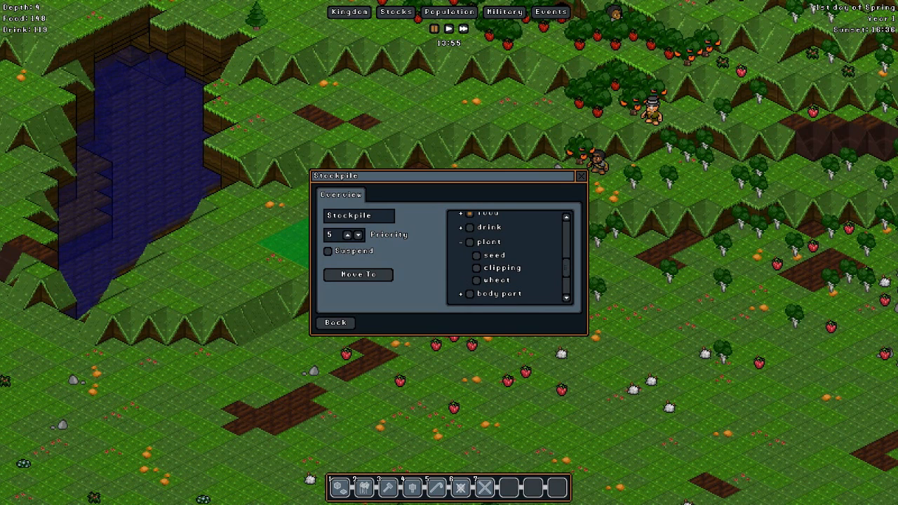
{"action": "left_click", "coordinate": [461, 242]}
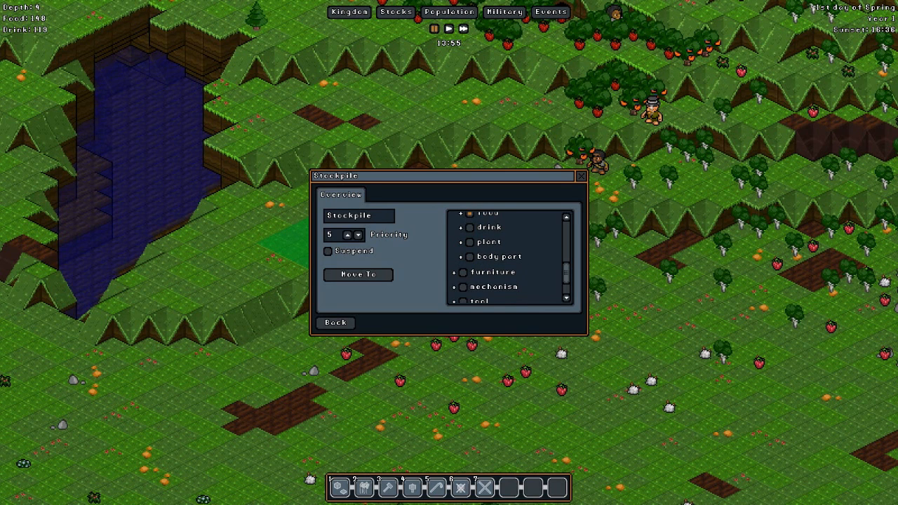
{"action": "scroll", "scroll_direction": "up", "scroll_amount": 3}
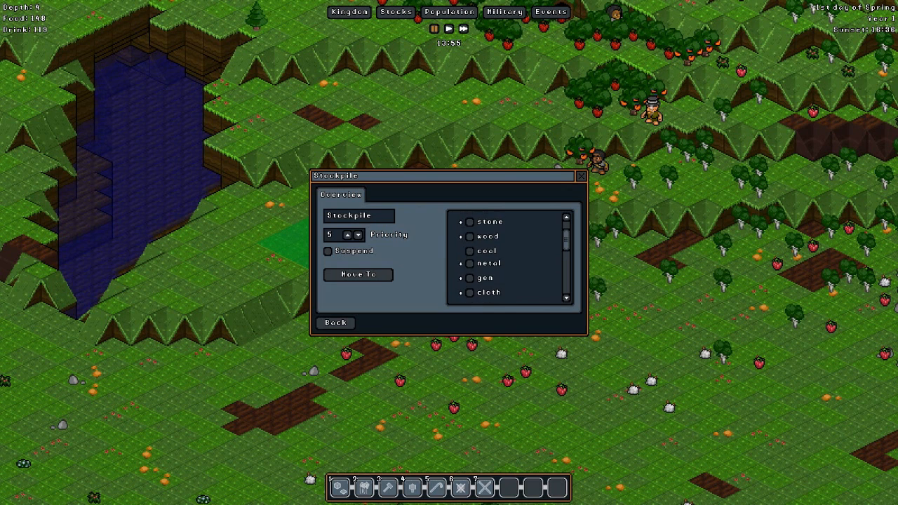
Step: Scroll down to expand and collapse the body part category
{"action": "scroll", "scroll_direction": "down", "scroll_amount": 3}
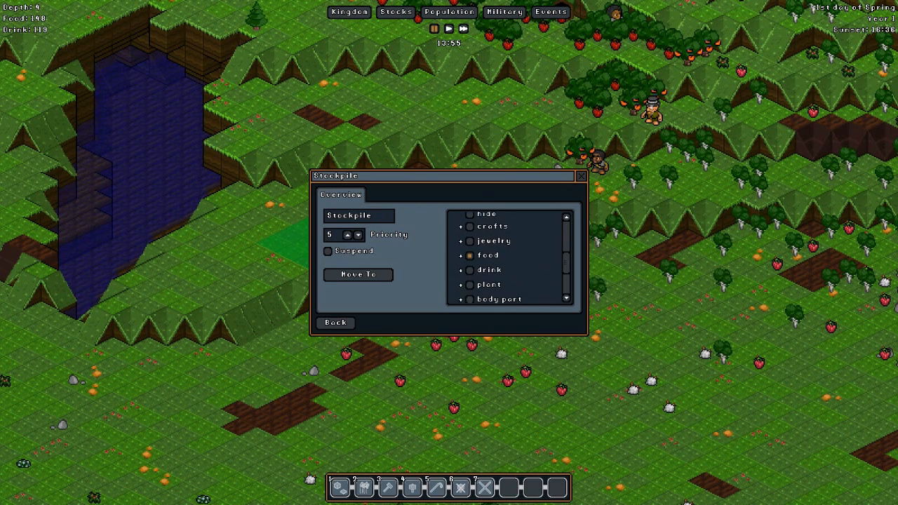
{"action": "scroll", "scroll_direction": "down", "scroll_amount": 3}
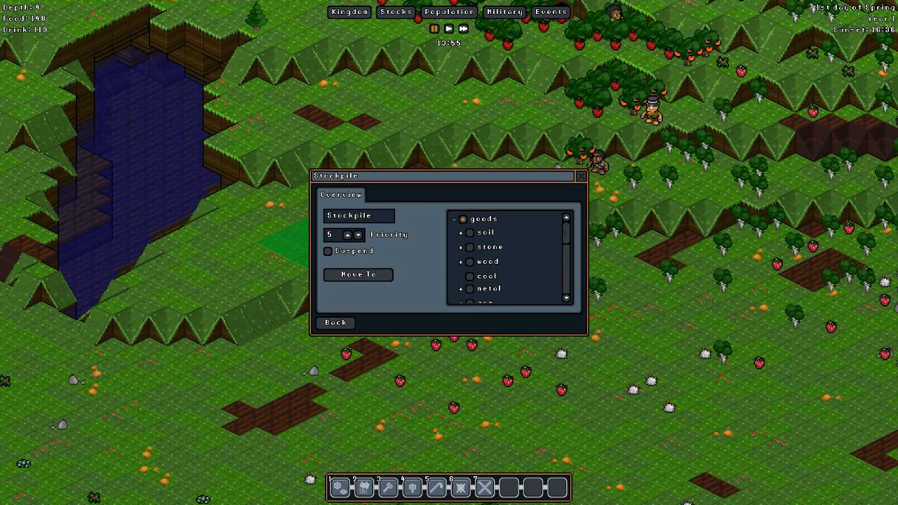
{"action": "scroll", "scroll_direction": "down", "scroll_amount": 3}
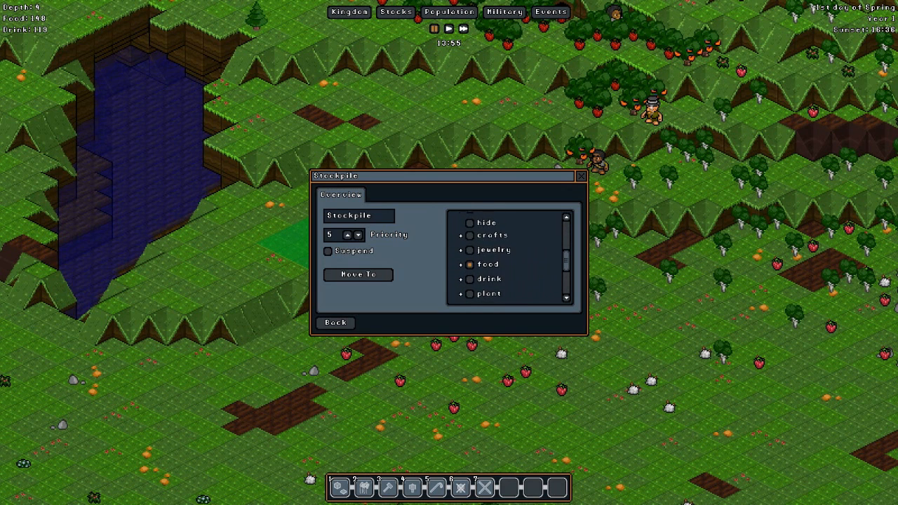
{"action": "scroll", "scroll_direction": "down", "scroll_amount": 3}
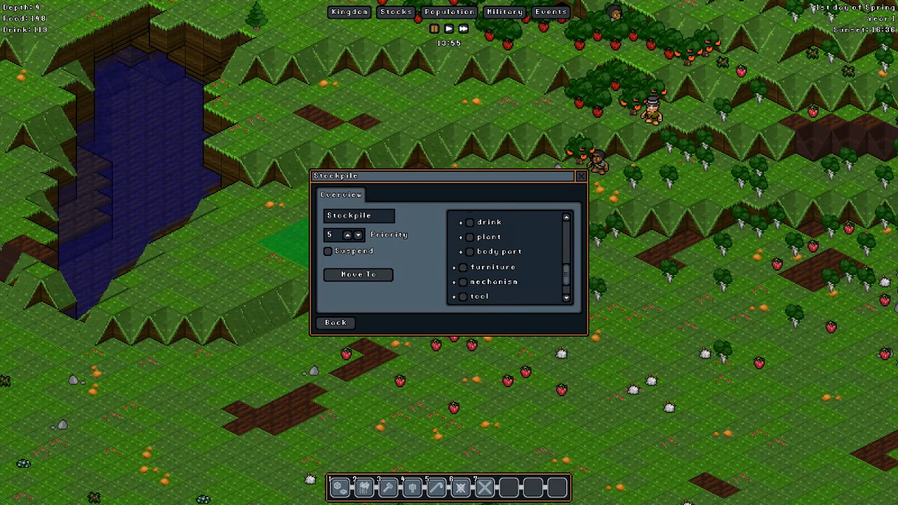
{"action": "left_click", "coordinate": [461, 251]}
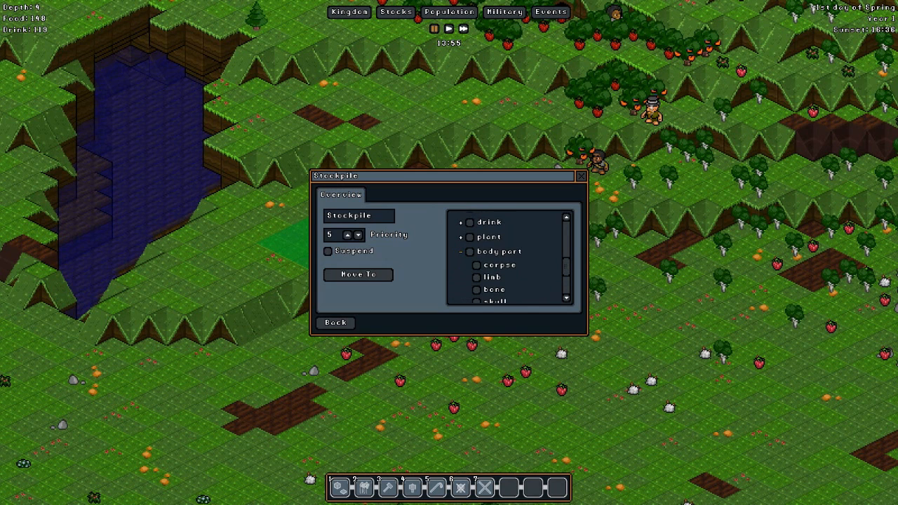
{"action": "scroll", "scroll_direction": "down", "scroll_amount": 3}
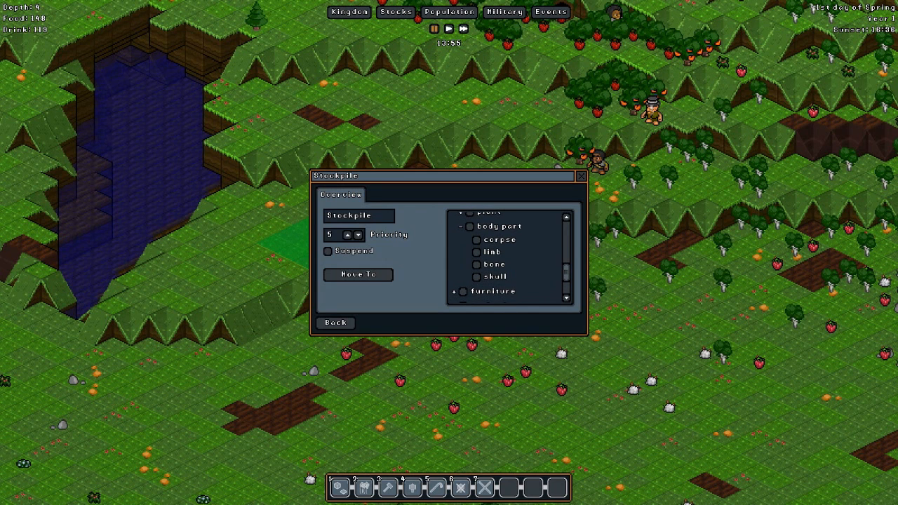
{"action": "left_click", "coordinate": [460, 226]}
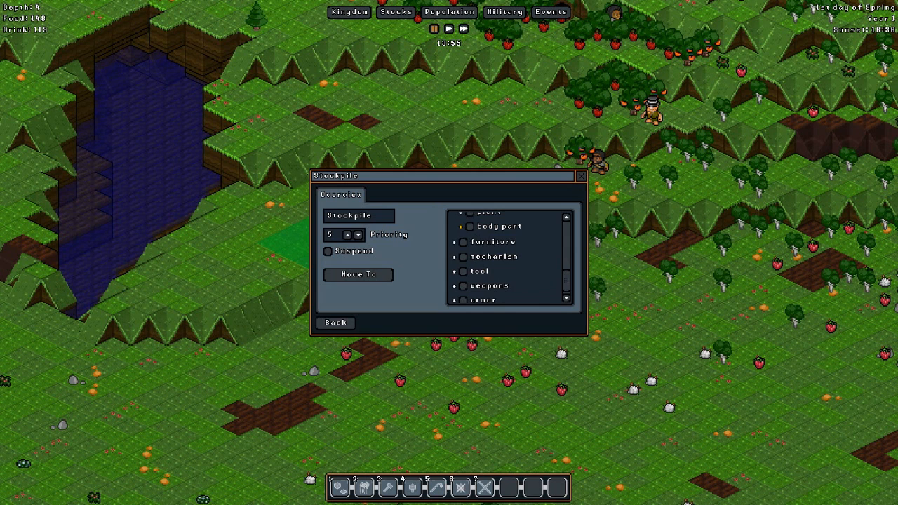
{"action": "scroll", "scroll_direction": "up", "scroll_amount": 3}
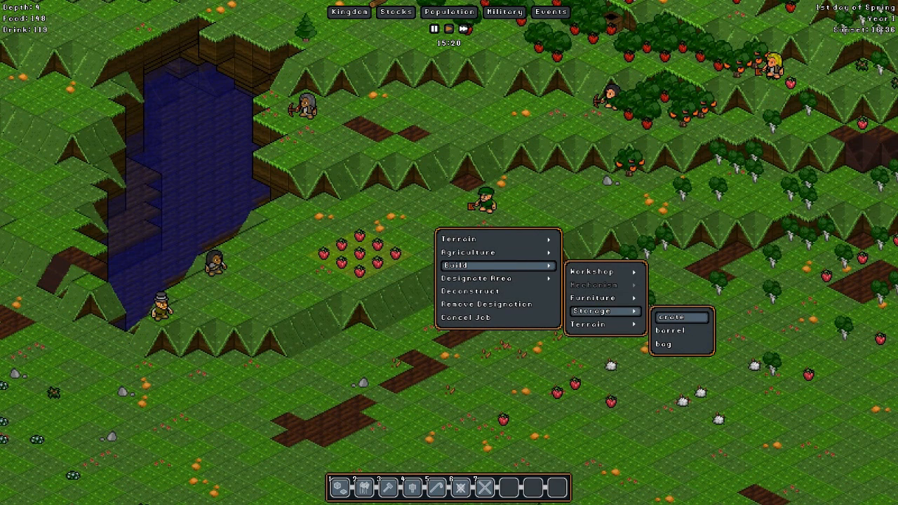
Step: Build an 'any crate' storage crate on the food stockpile among the strawberries
{"action": "left_click", "coordinate": [671, 317]}
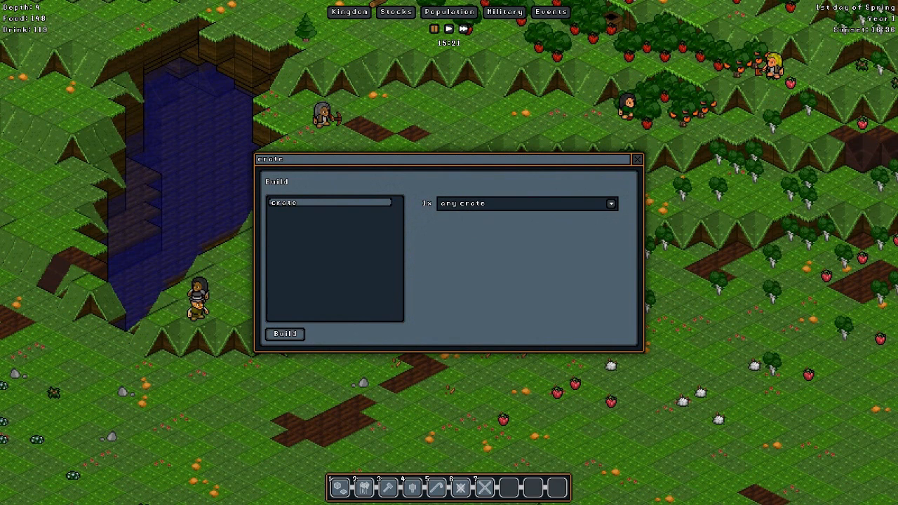
{"action": "left_click", "coordinate": [637, 159]}
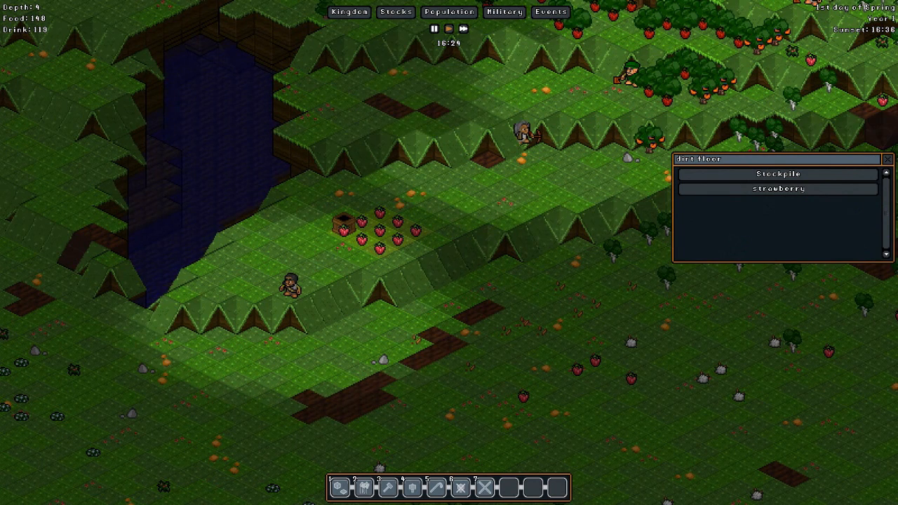
Step: Open the Stockpile dialog from the tile info panel's Stockpile entry
{"action": "left_click", "coordinate": [777, 173]}
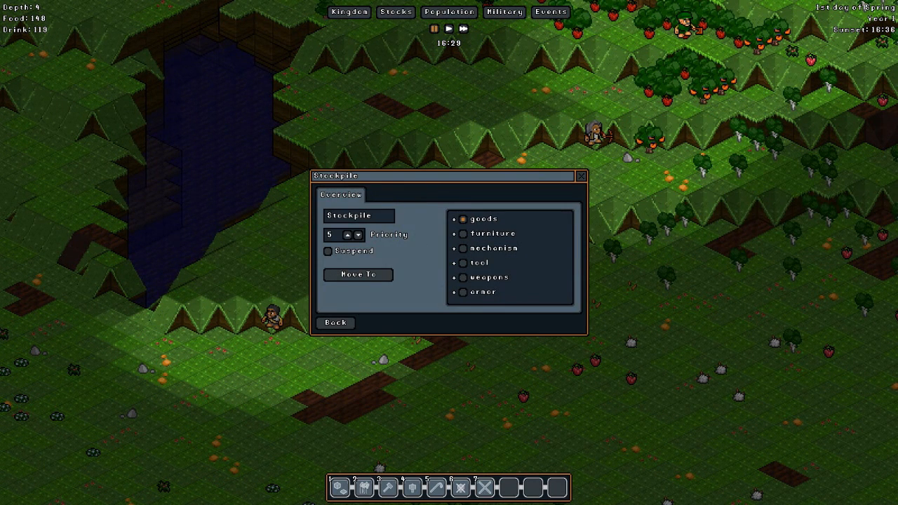
{"action": "left_click", "coordinate": [335, 322]}
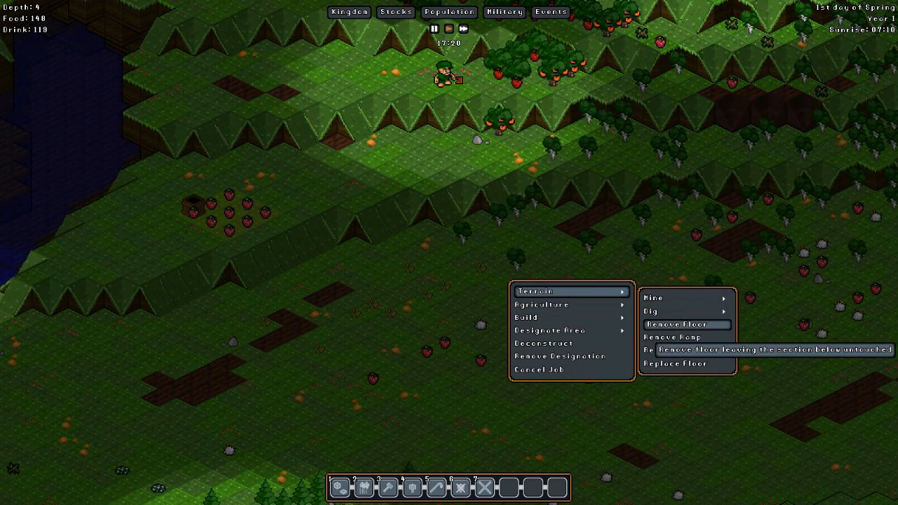
{"action": "mouse_move", "coordinate": [686, 350]}
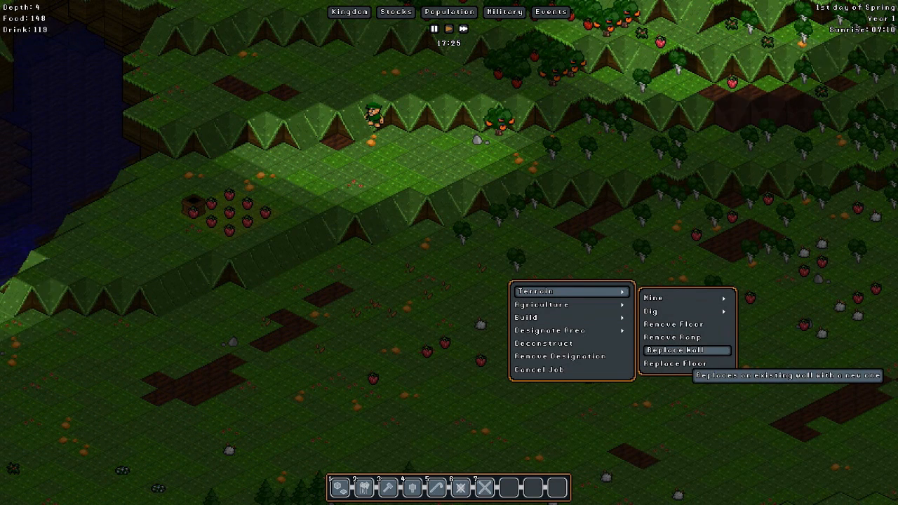
{"action": "mouse_move", "coordinate": [686, 363]}
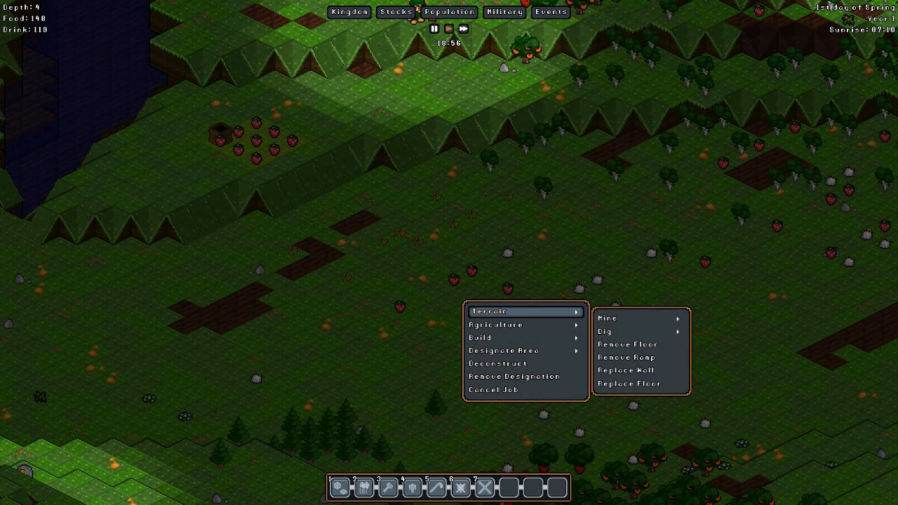
{"action": "mouse_move", "coordinate": [498, 364]}
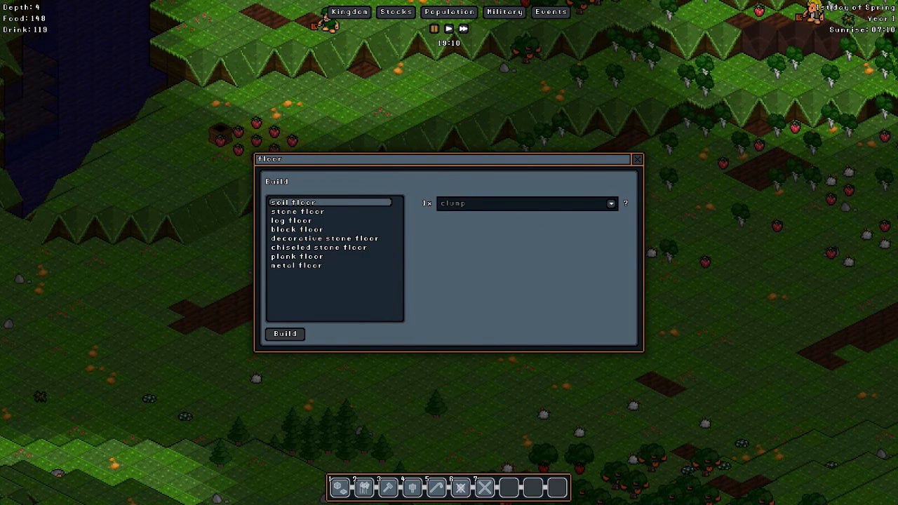
Step: Select log floor and build it southeast of the food stockpile
{"action": "left_click", "coordinate": [291, 221]}
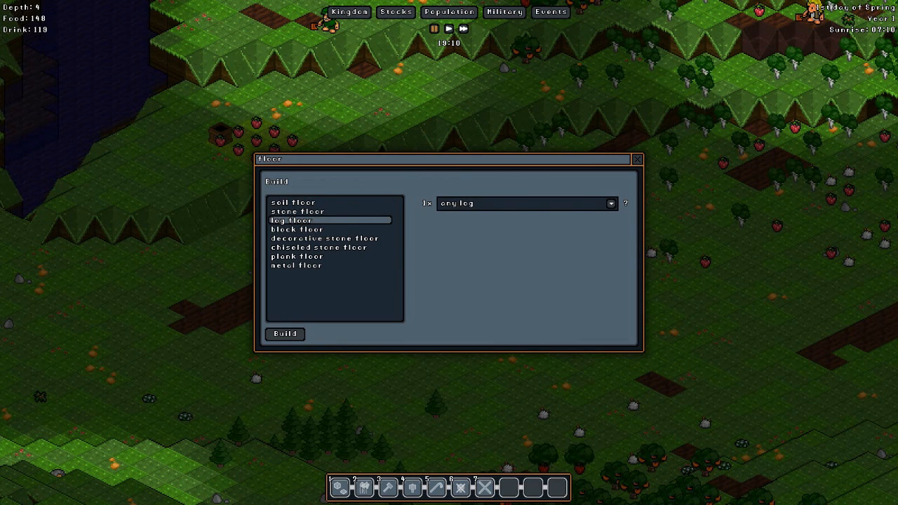
{"action": "left_click", "coordinate": [610, 203]}
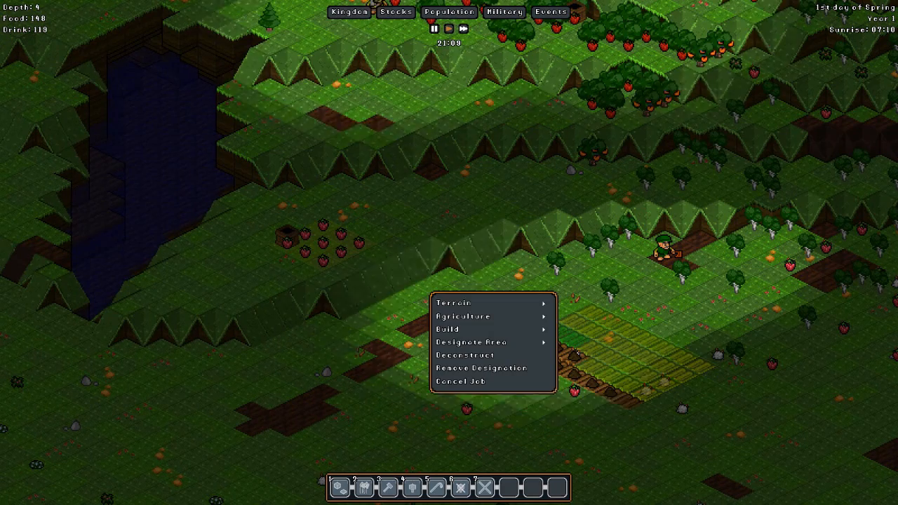
Step: Designate a stockpile next to the food area accepting soil clumps, then close the info panel
{"action": "left_click", "coordinate": [472, 342]}
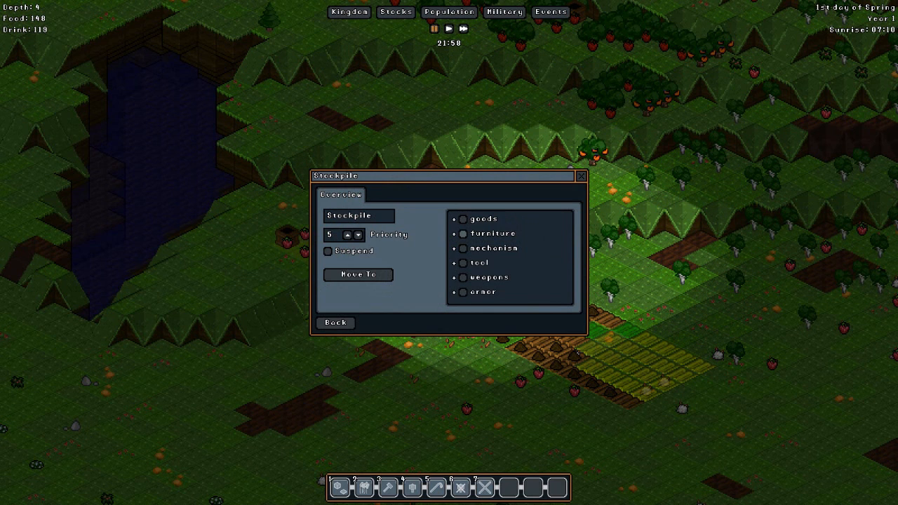
{"action": "left_click", "coordinate": [455, 219]}
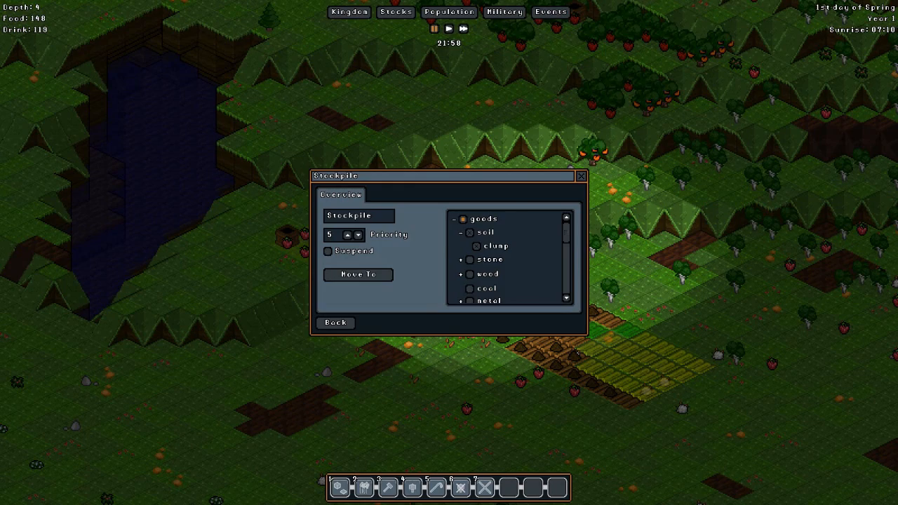
{"action": "left_click", "coordinate": [582, 175]}
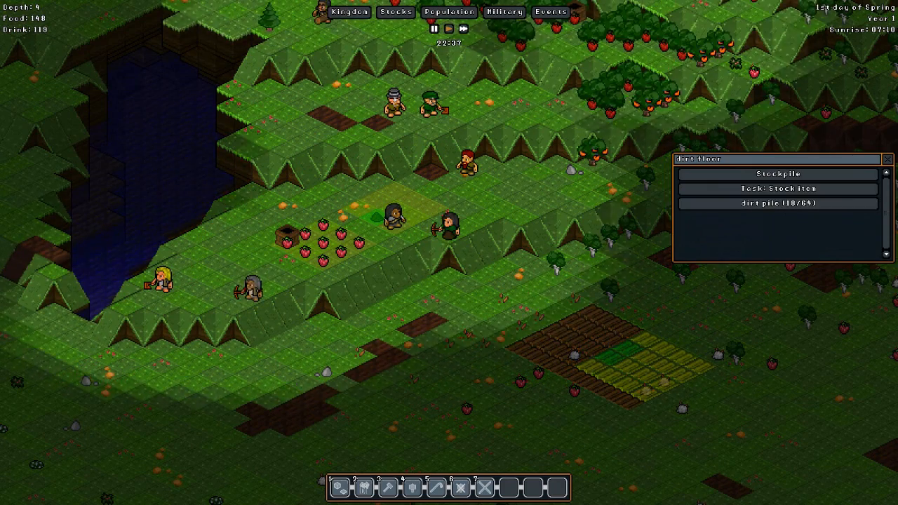
{"action": "left_click", "coordinate": [887, 159]}
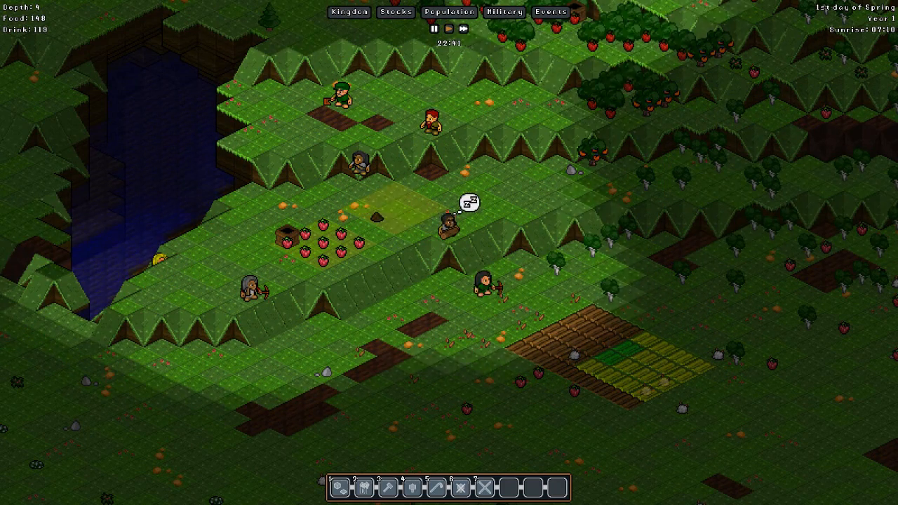